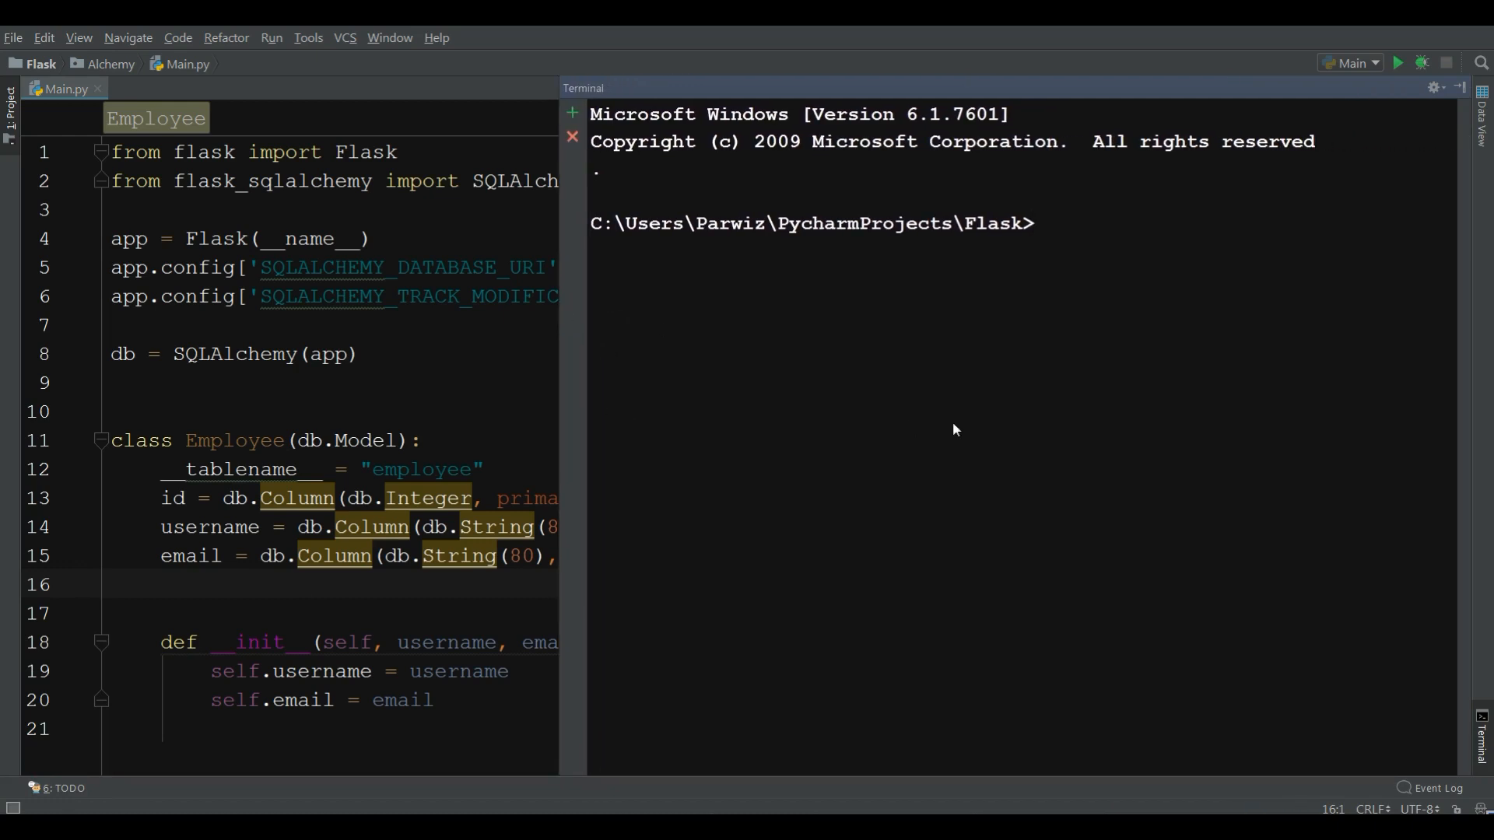
Change into the Alchemy folder and launch a Python 3.6.1 REPL.
type("cd")
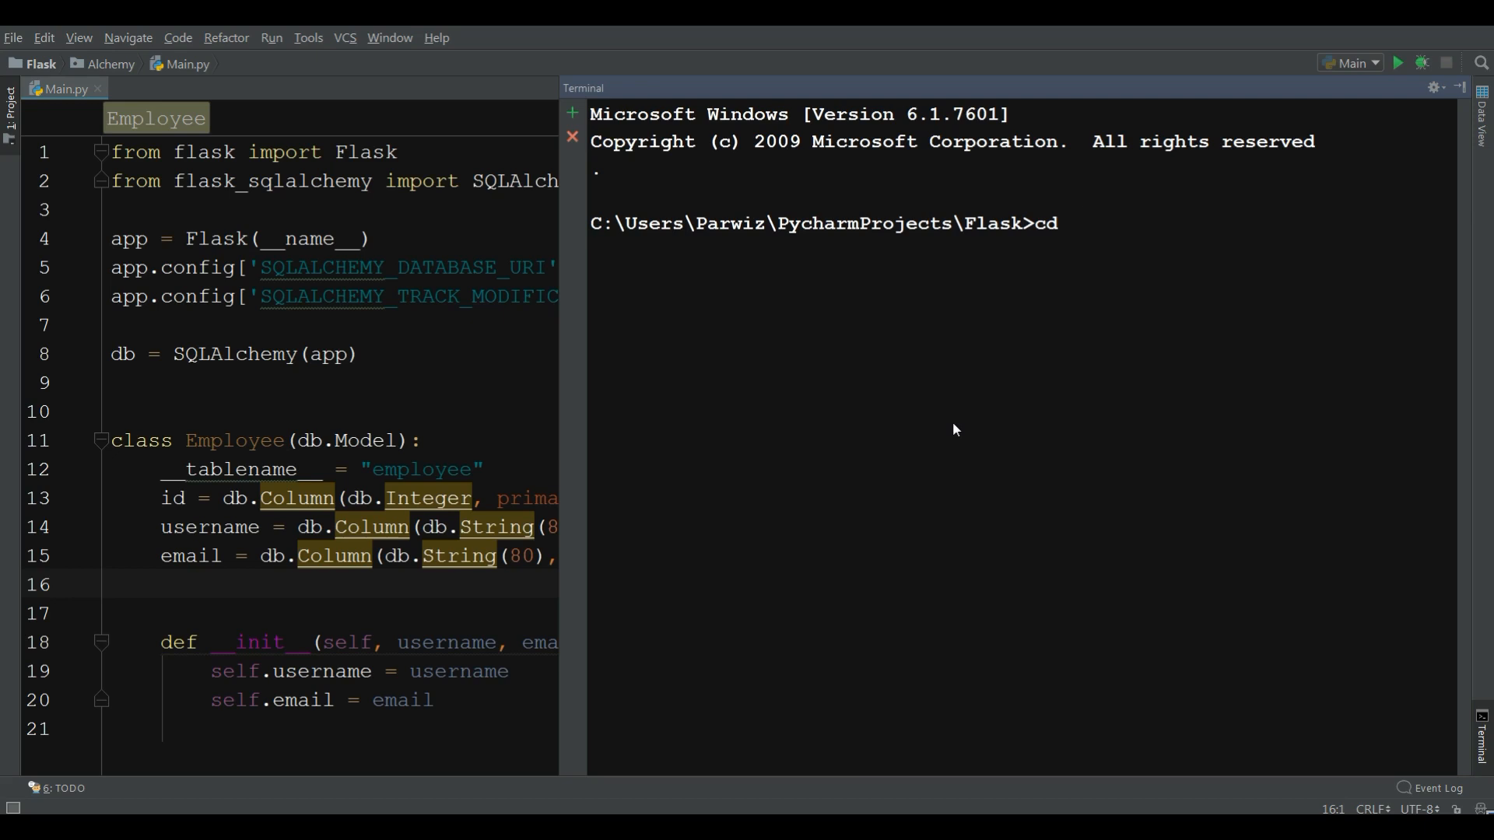
type("Alchemy")
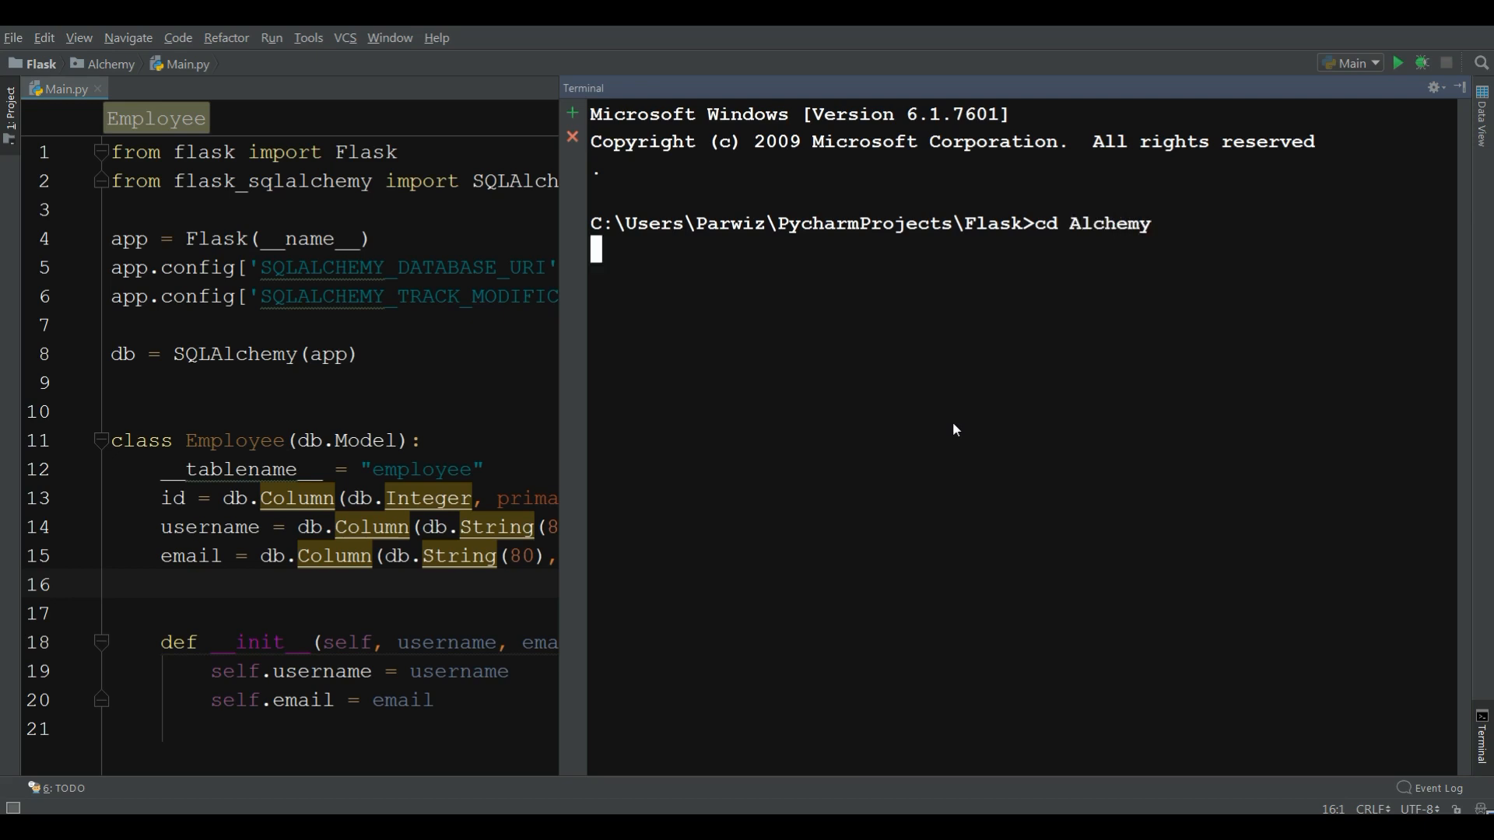
type("python")
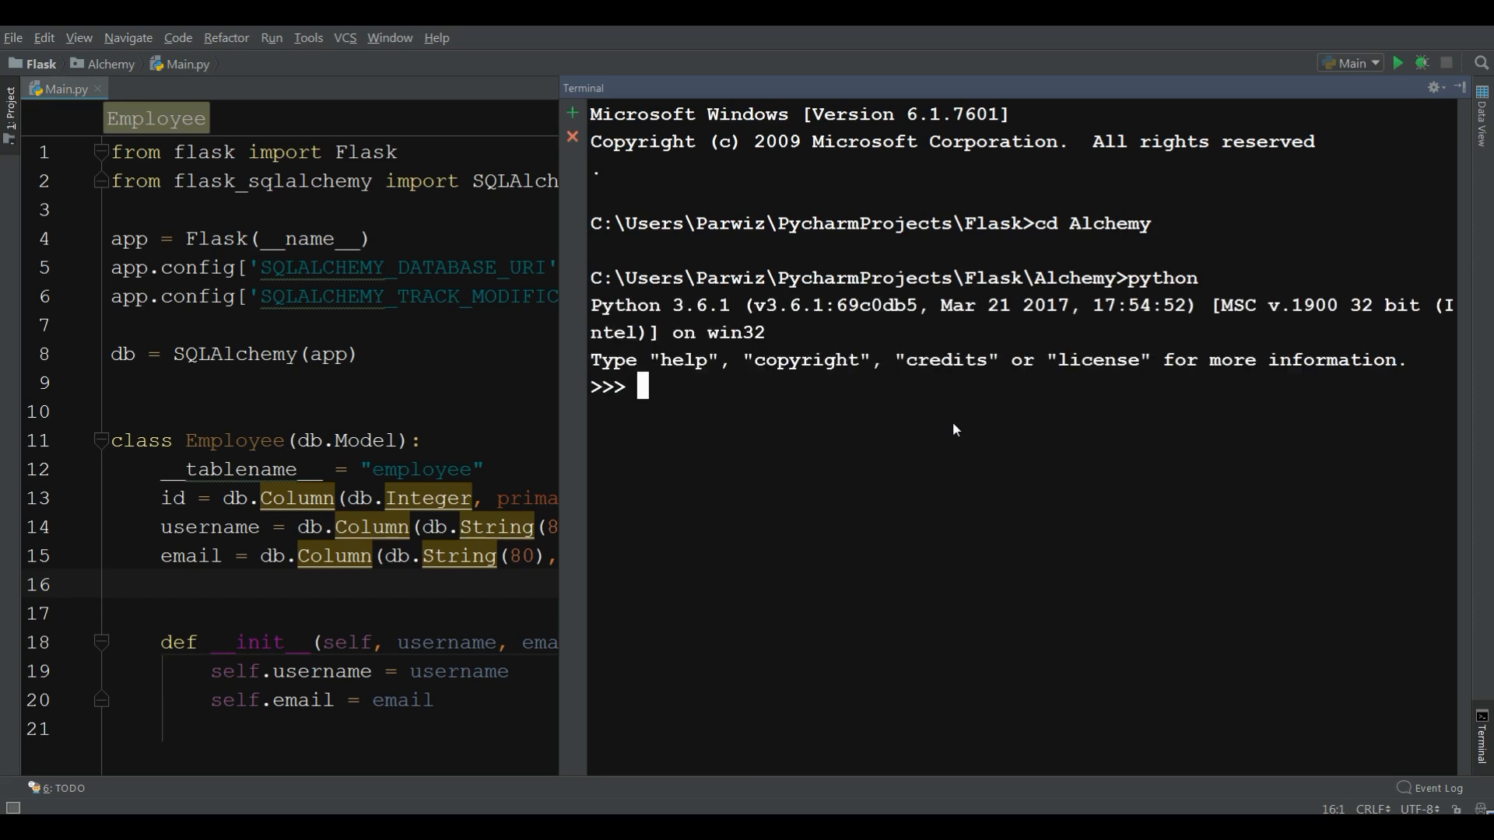
Run 'from Main import Employee' and 'from Main import db' at the prompt.
type("from")
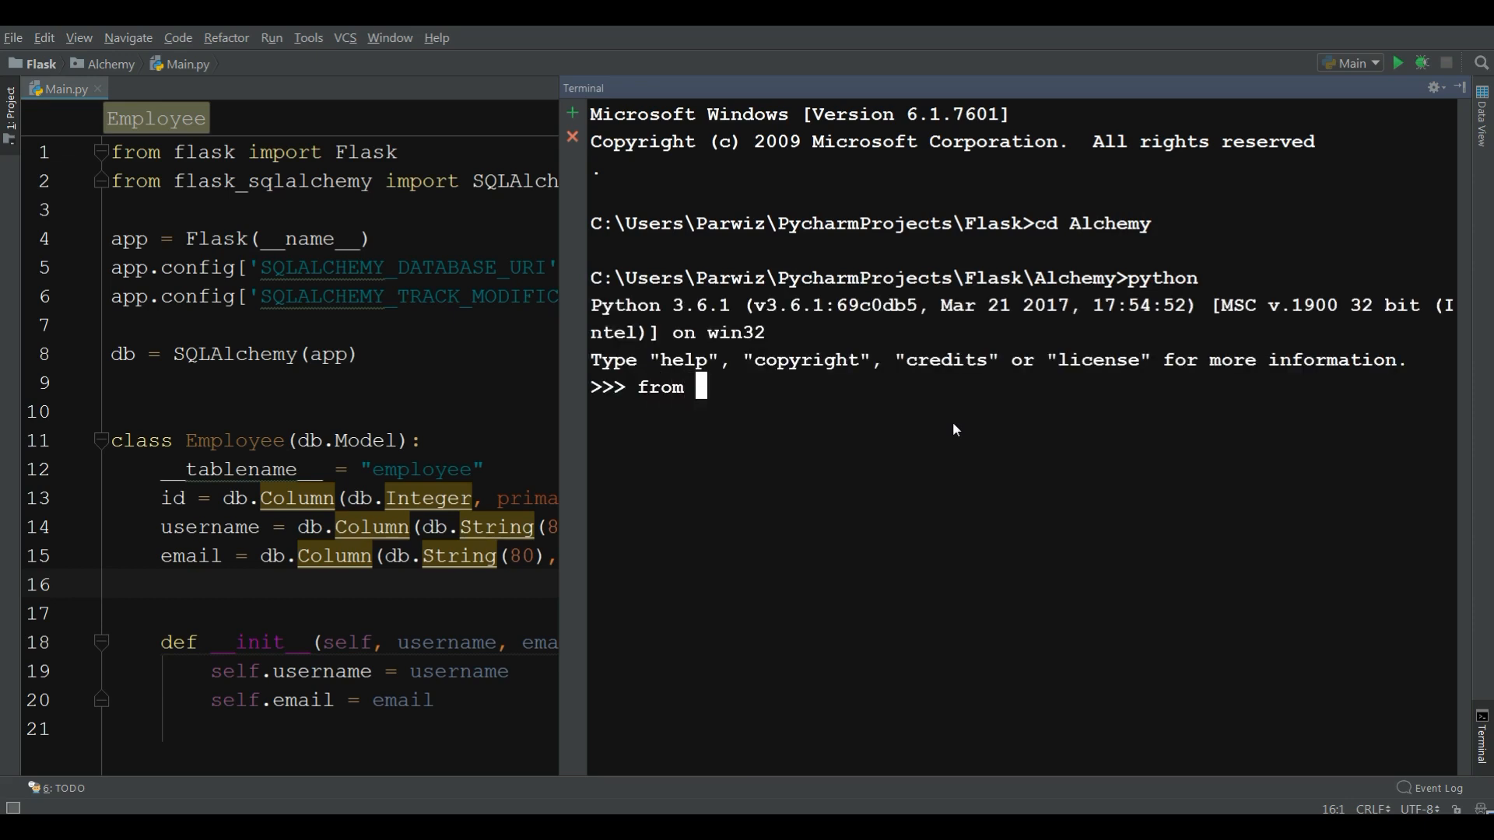
type("Main")
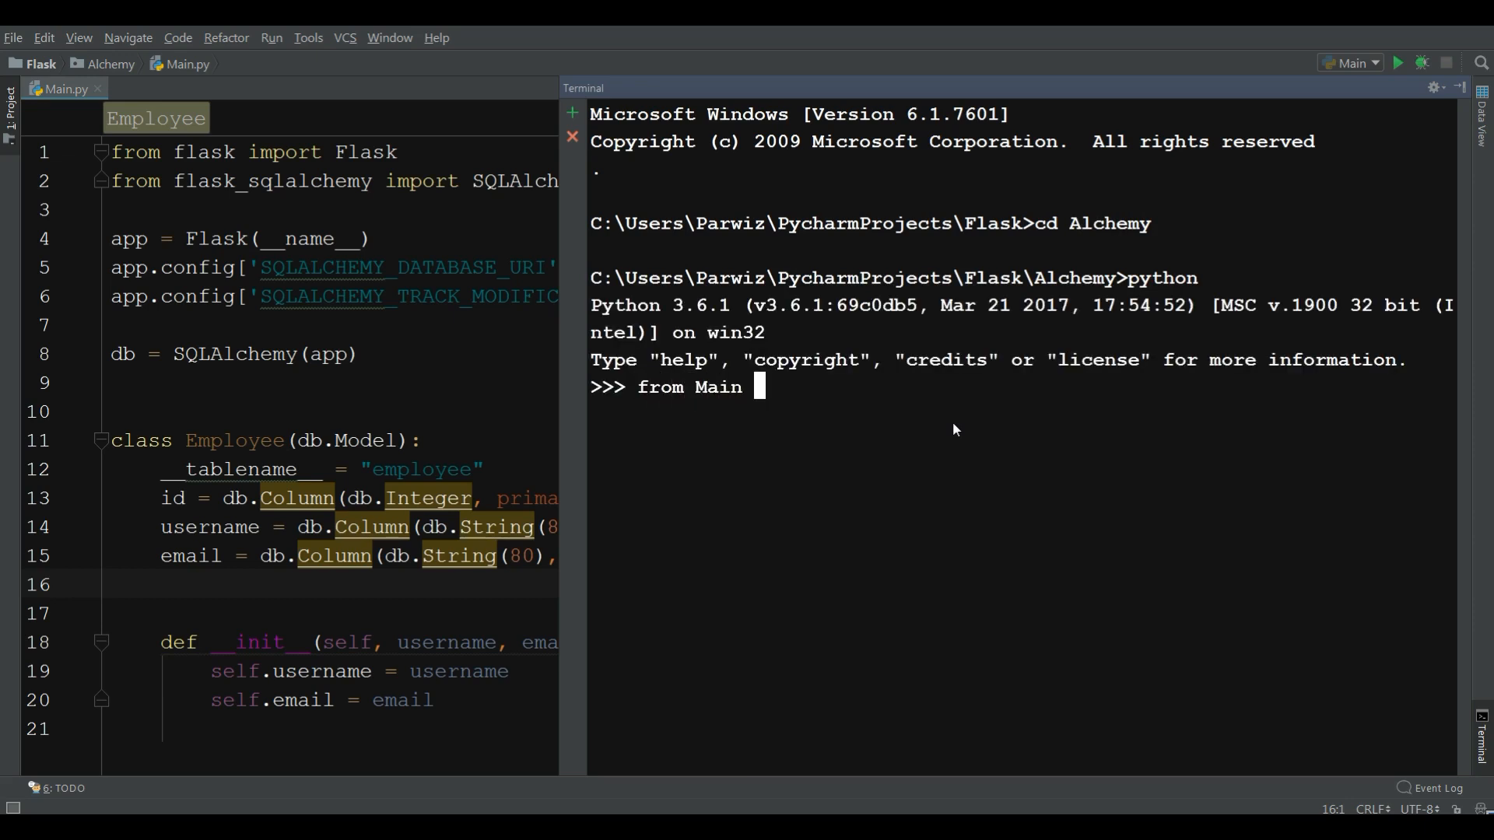
type("import")
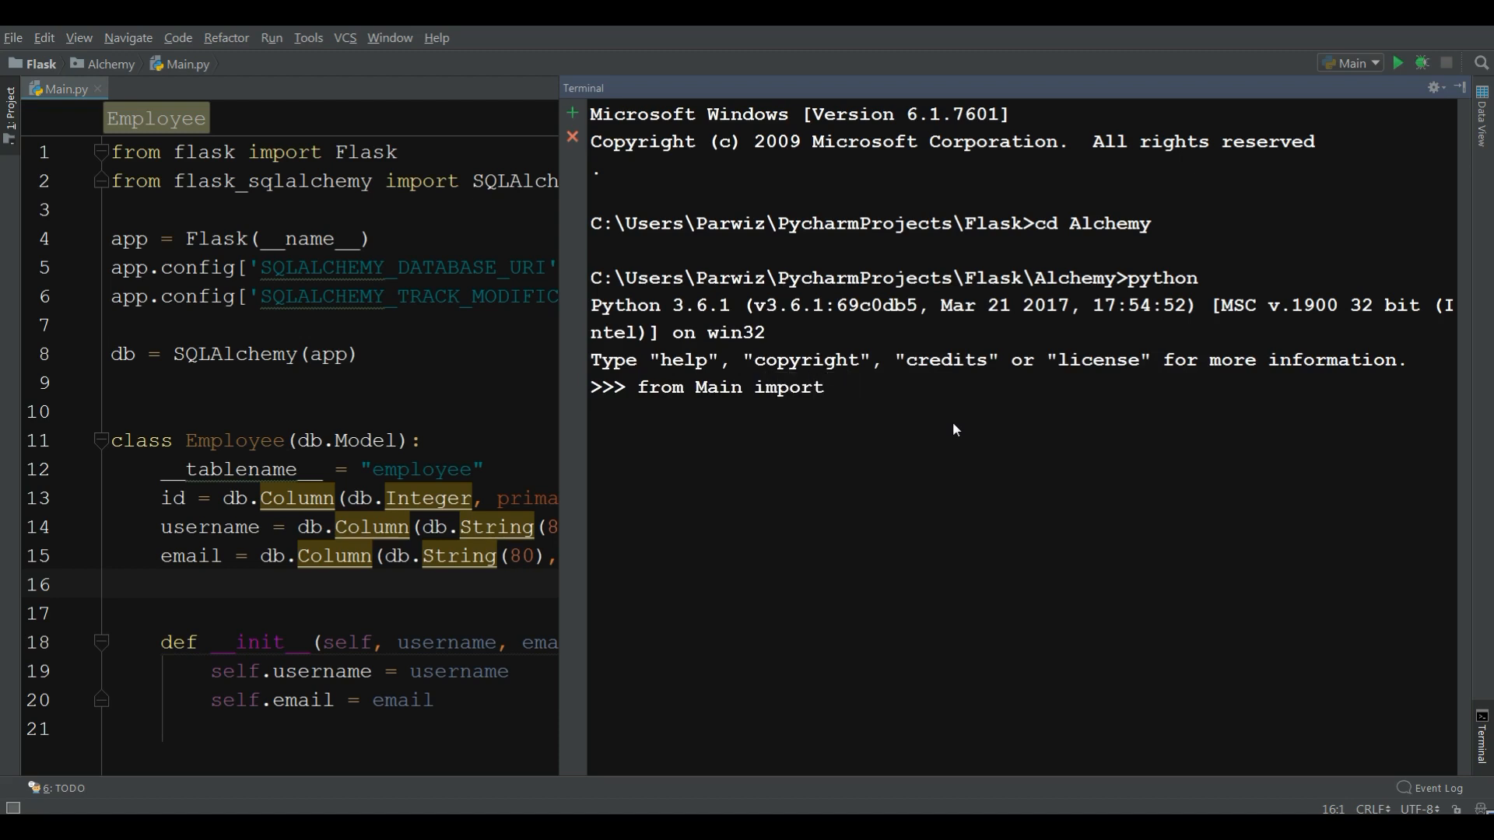
type("Employee")
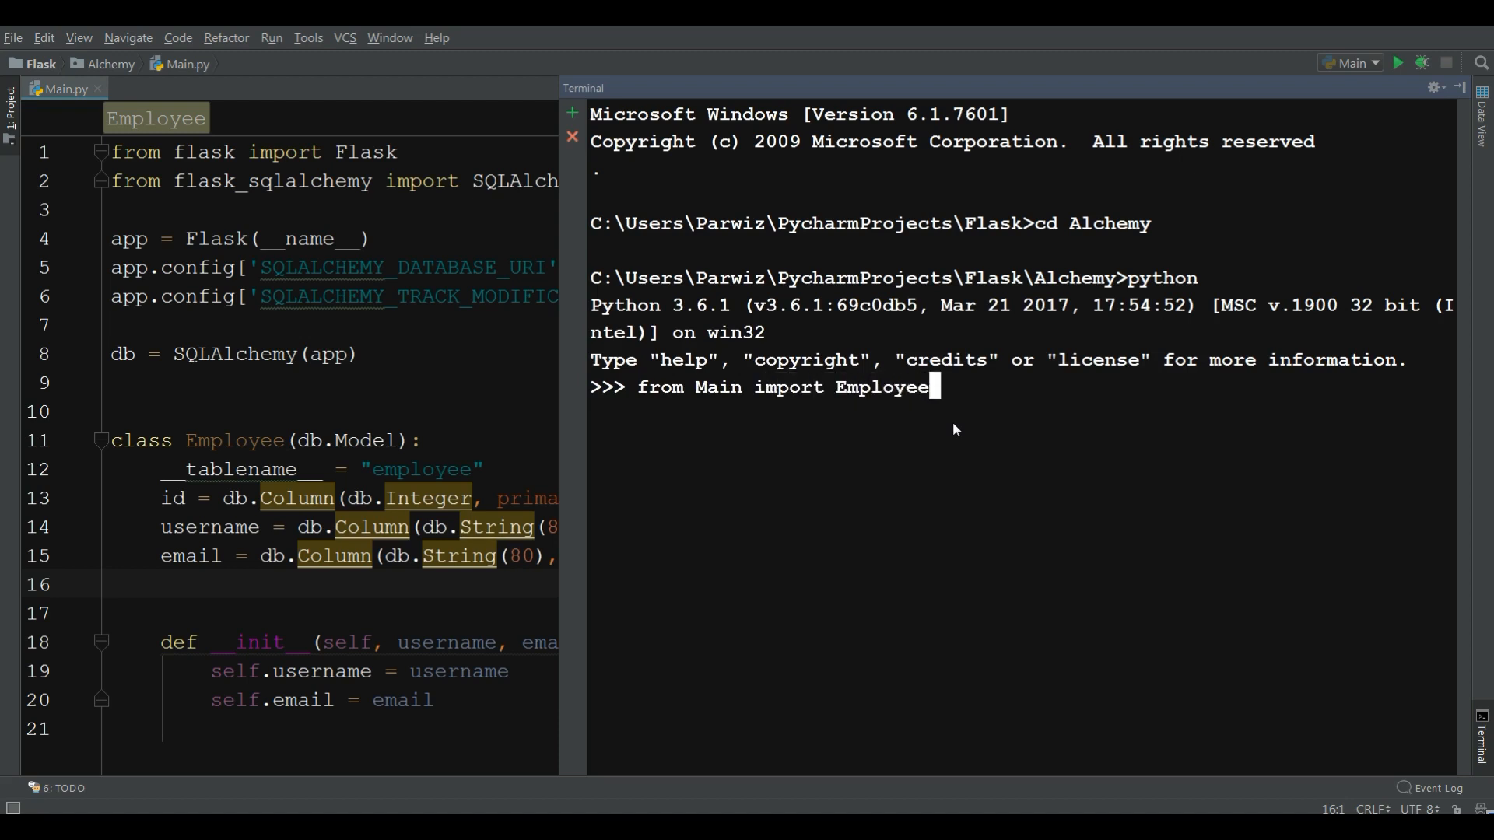
type("f")
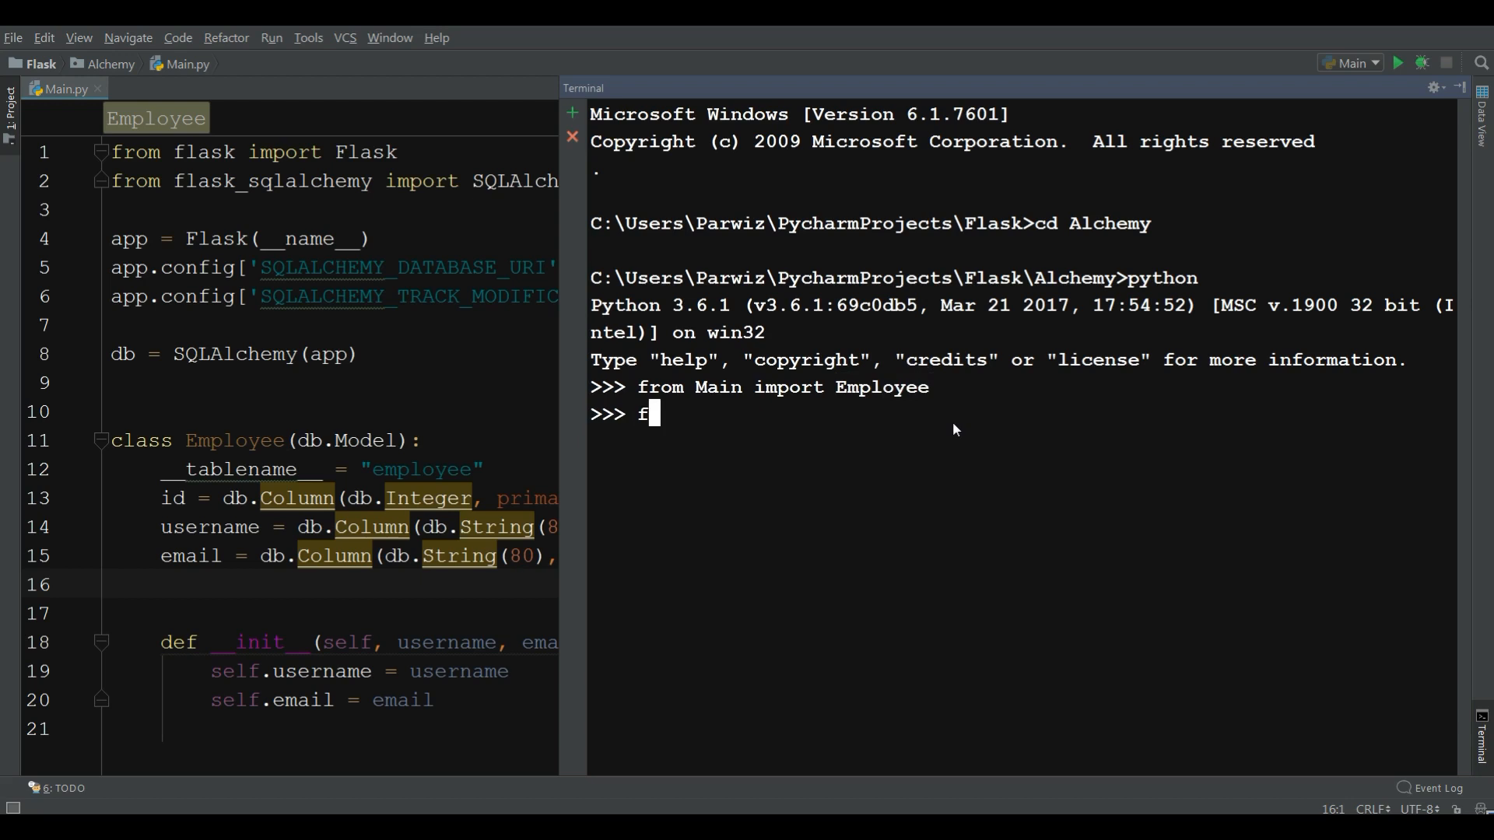
type("rom Main import db")
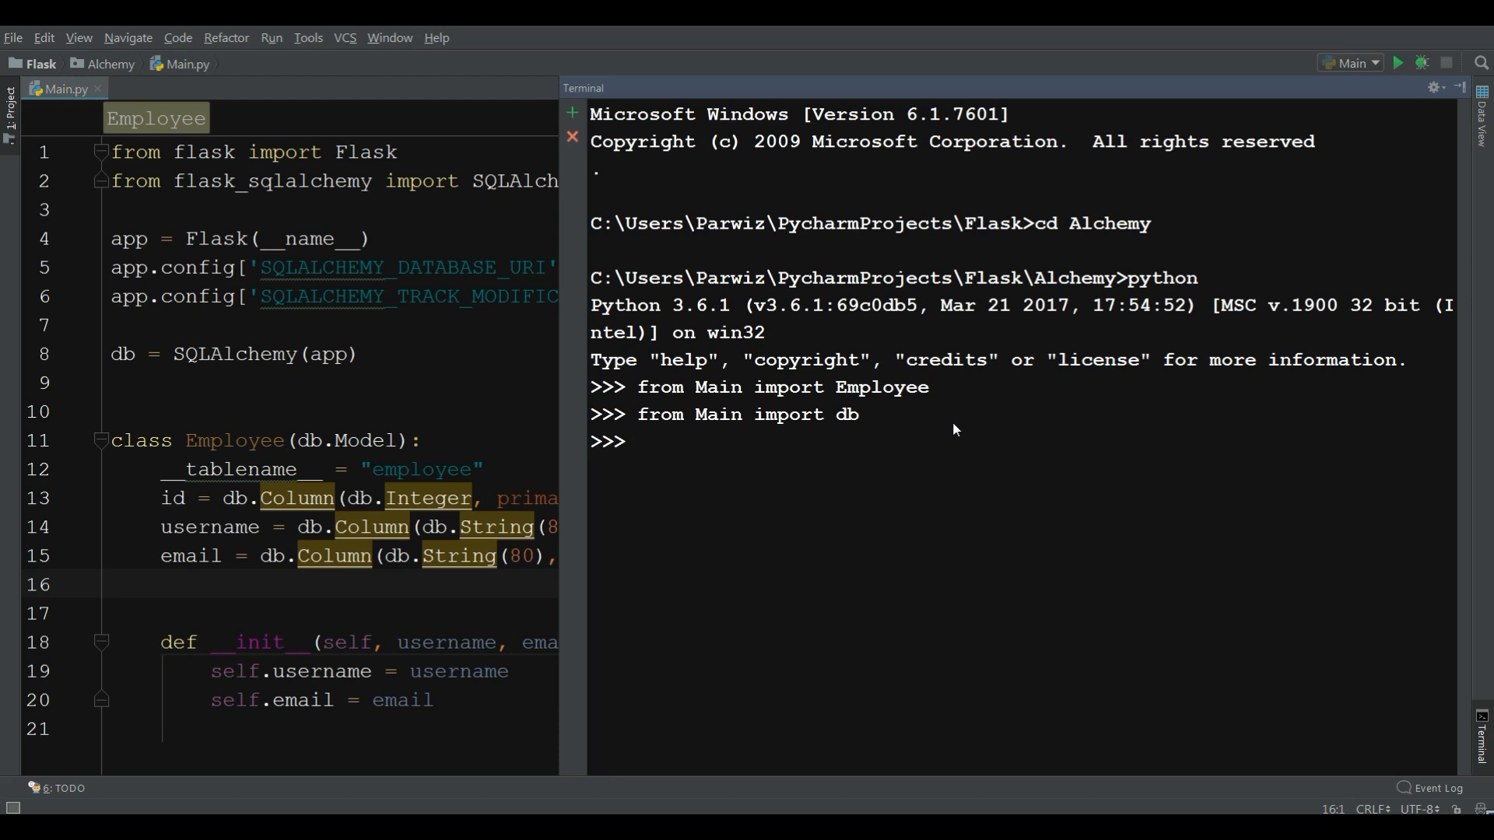
type("emp")
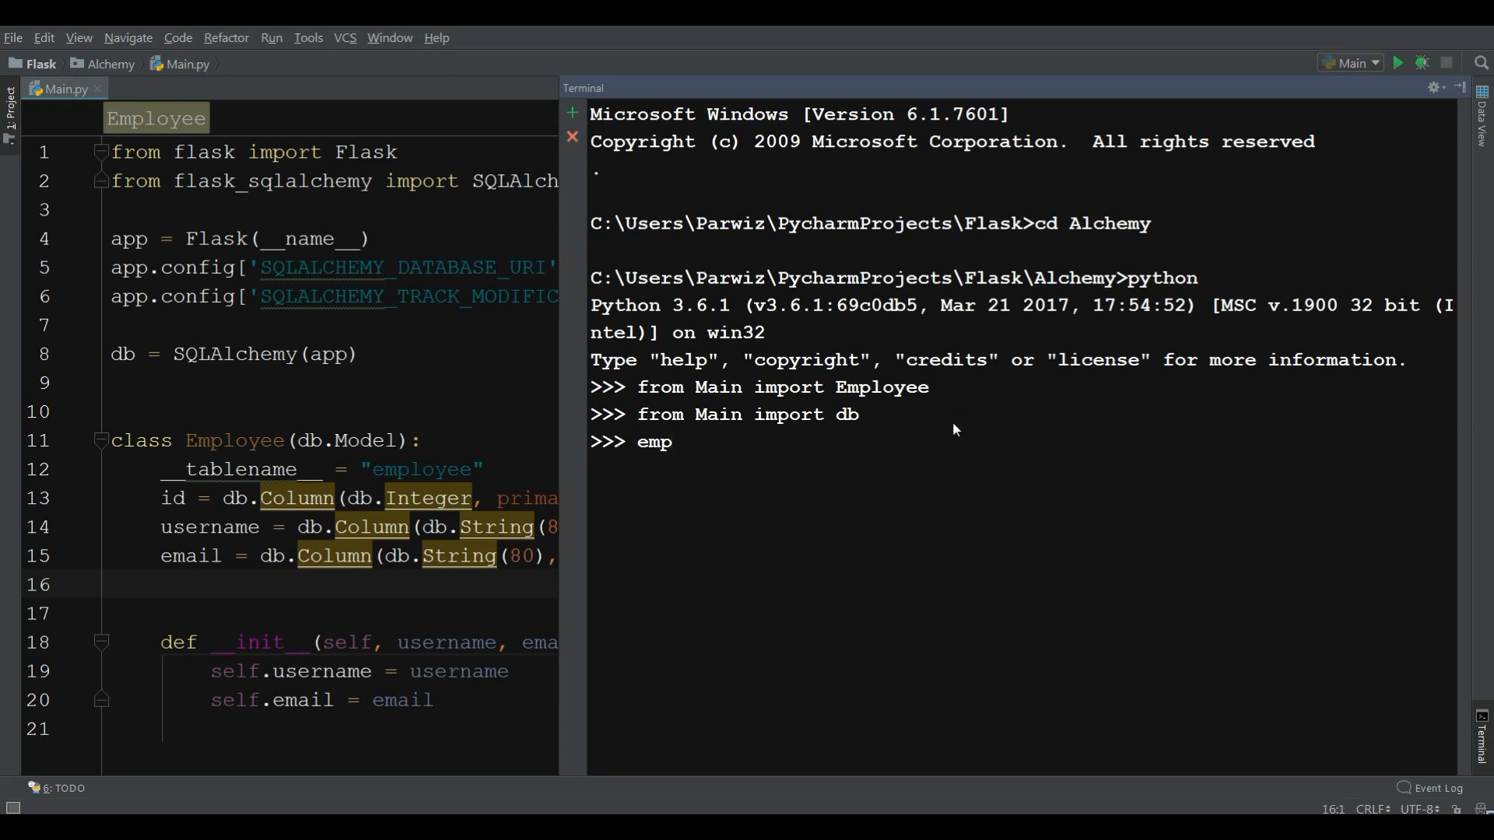
type("= Empl")
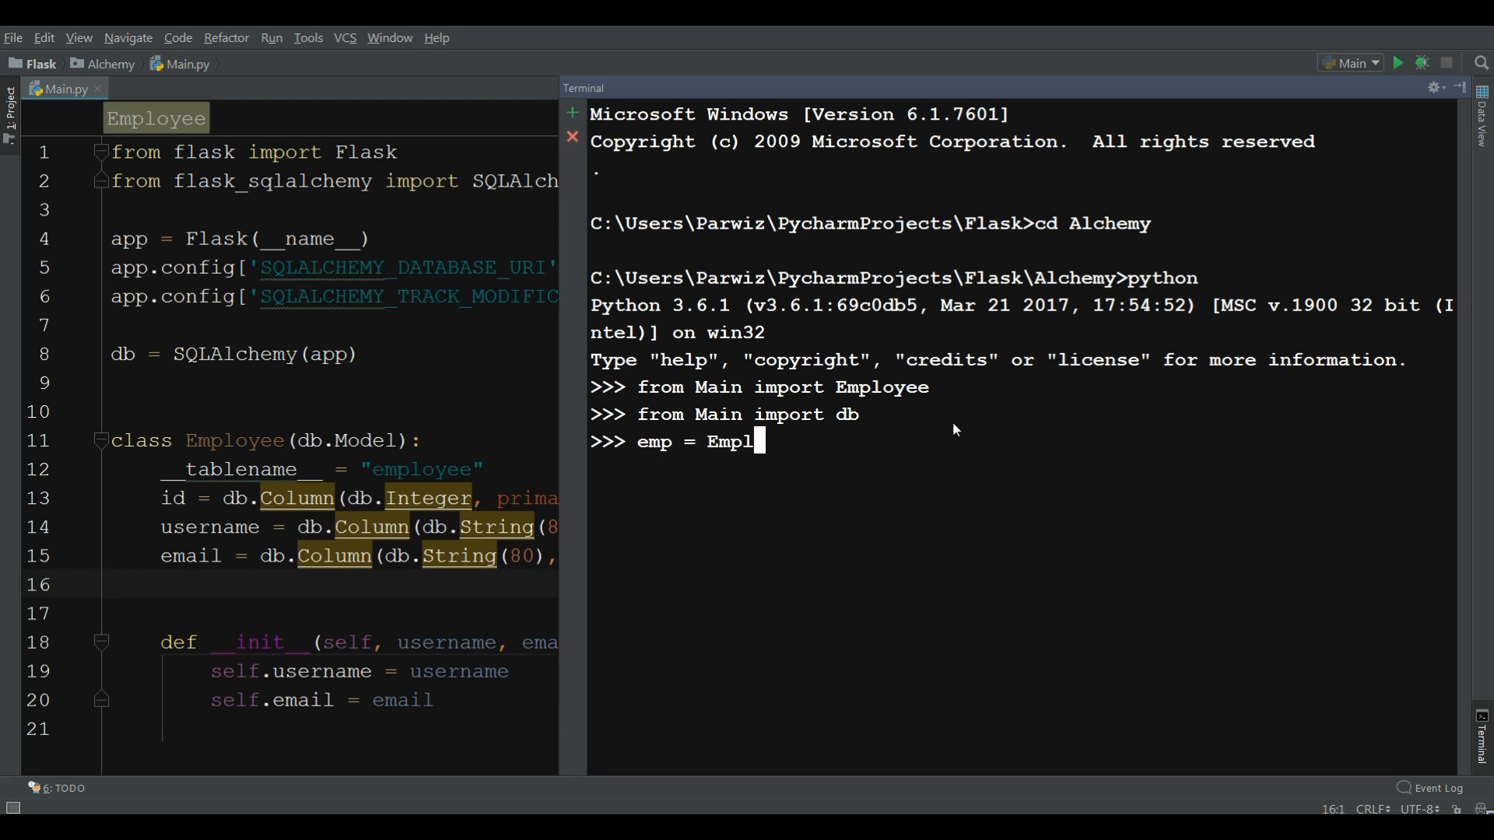
type("oyee()")
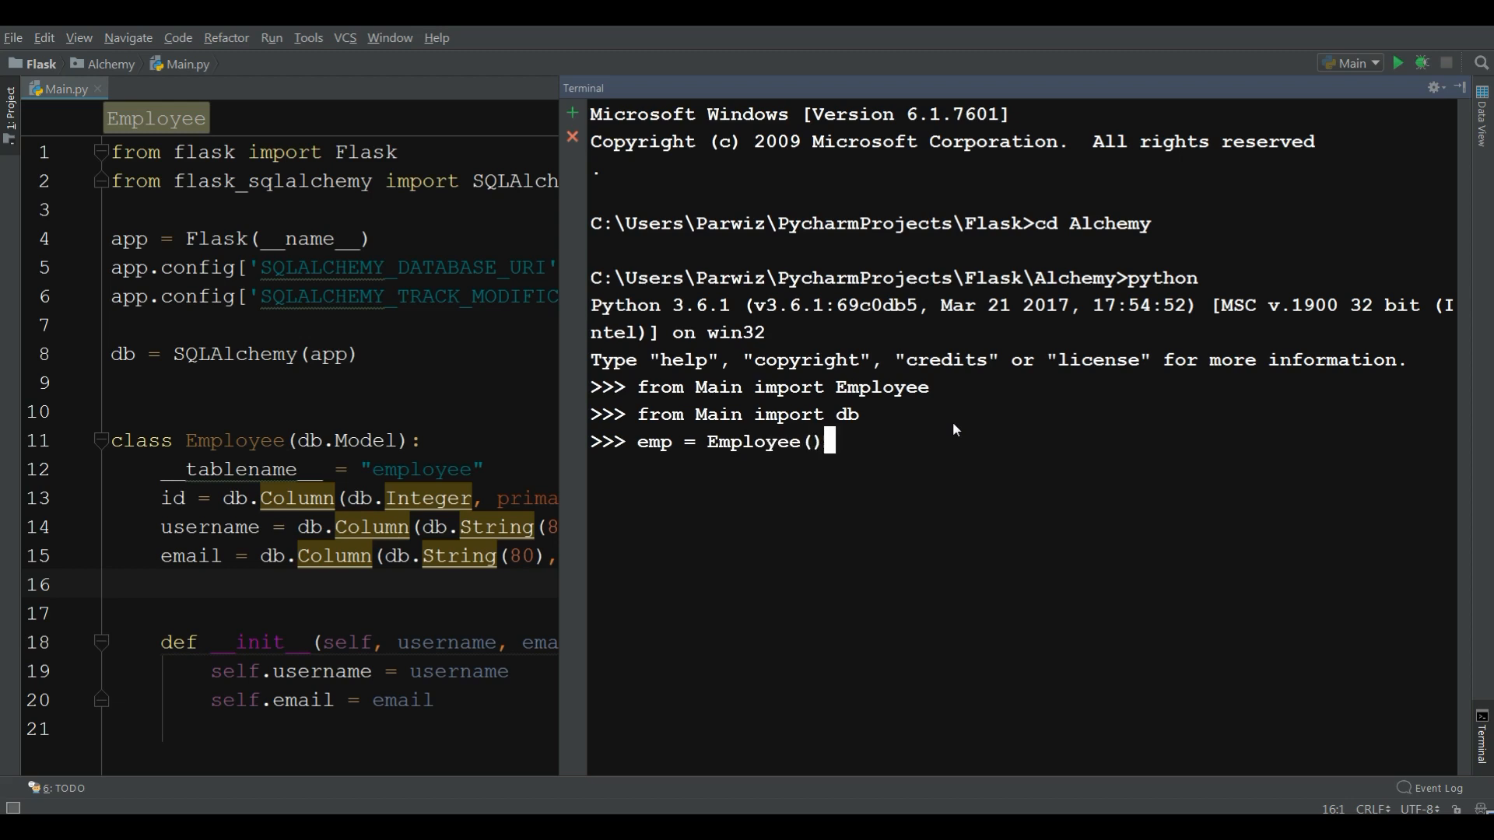
type("''")
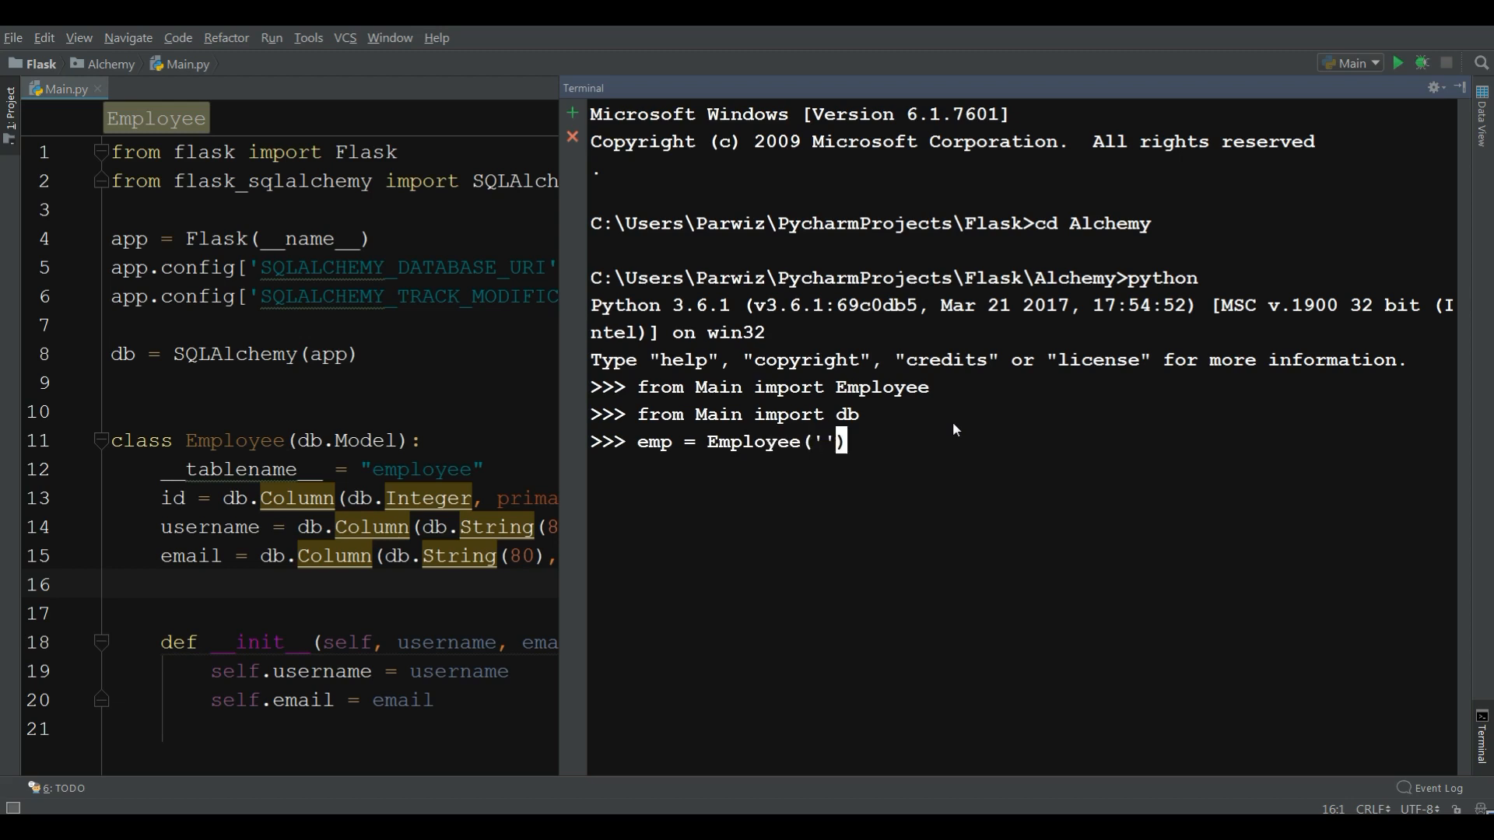
type("Tom")
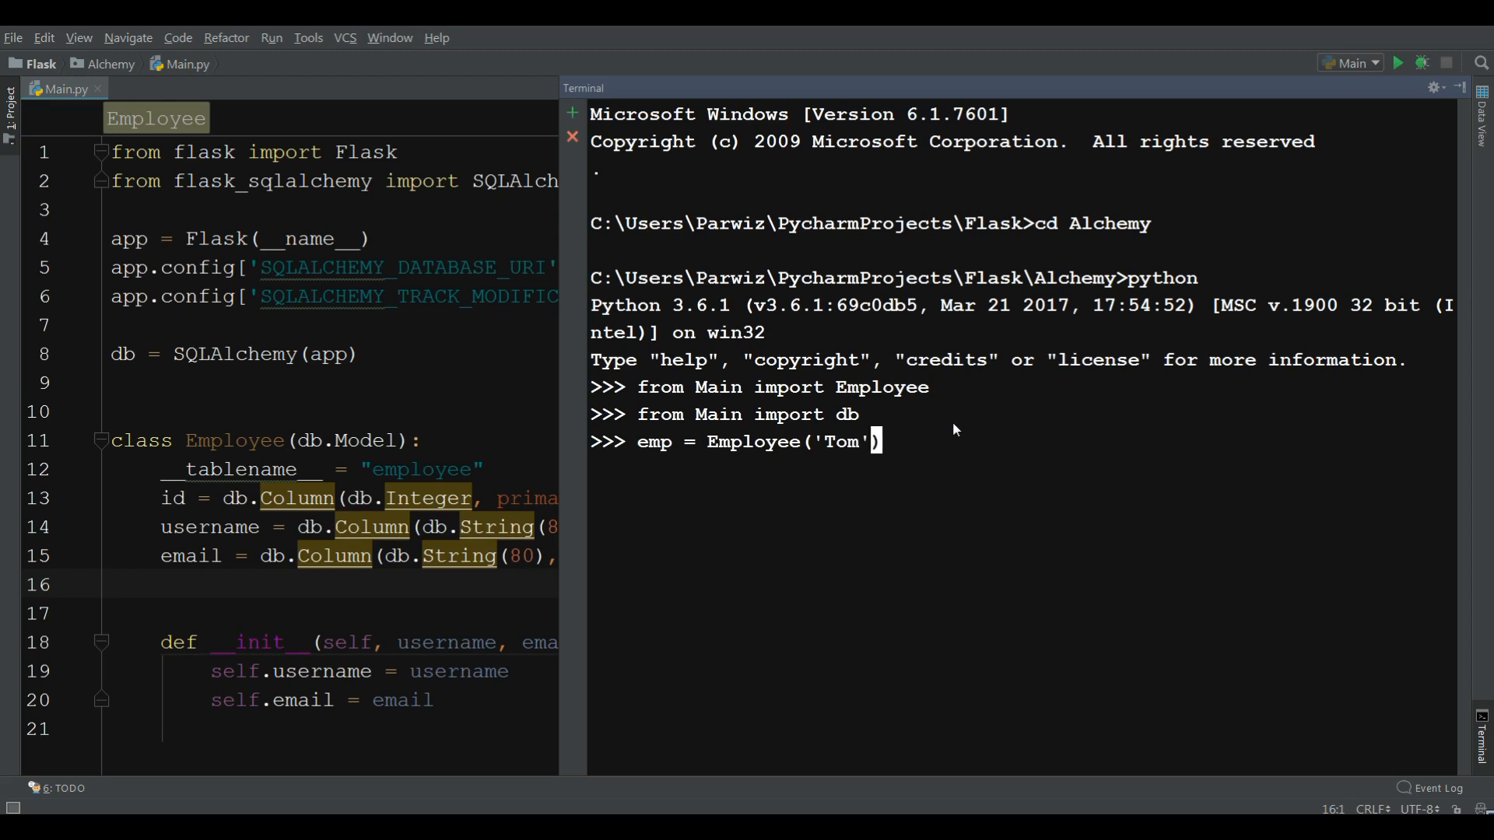
type(", ''")
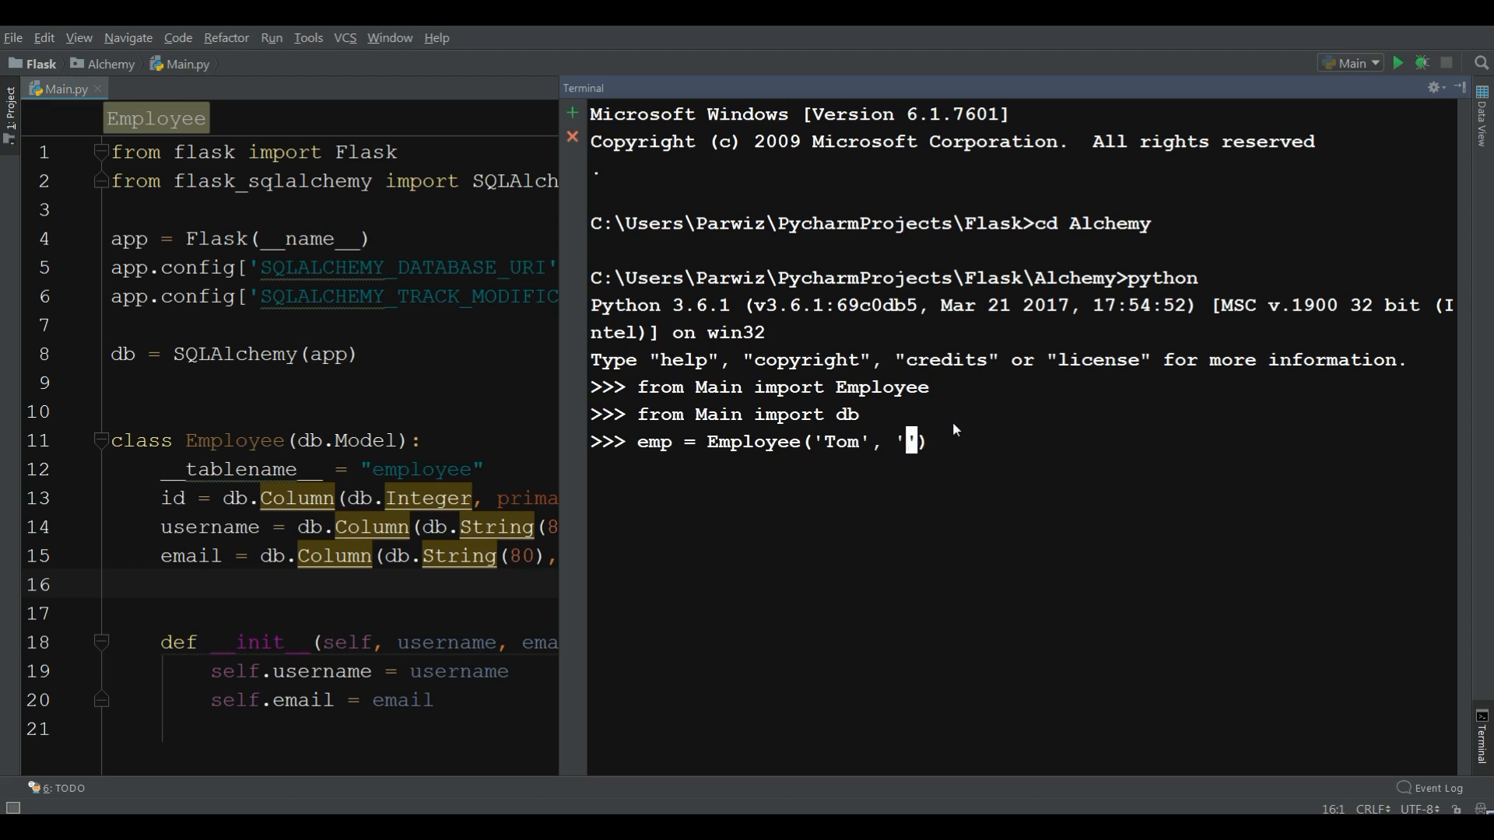
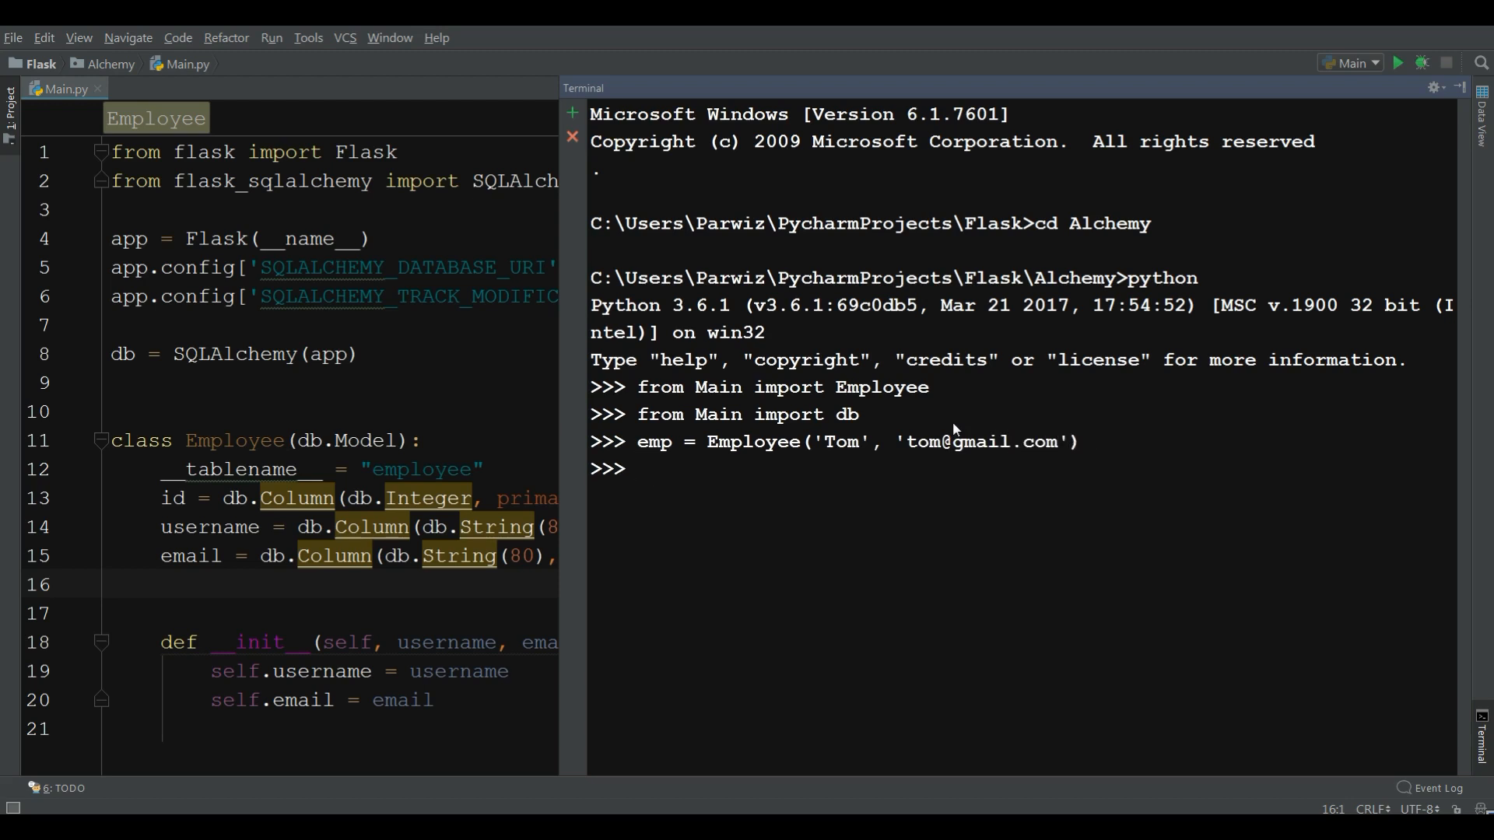
type("db.s")
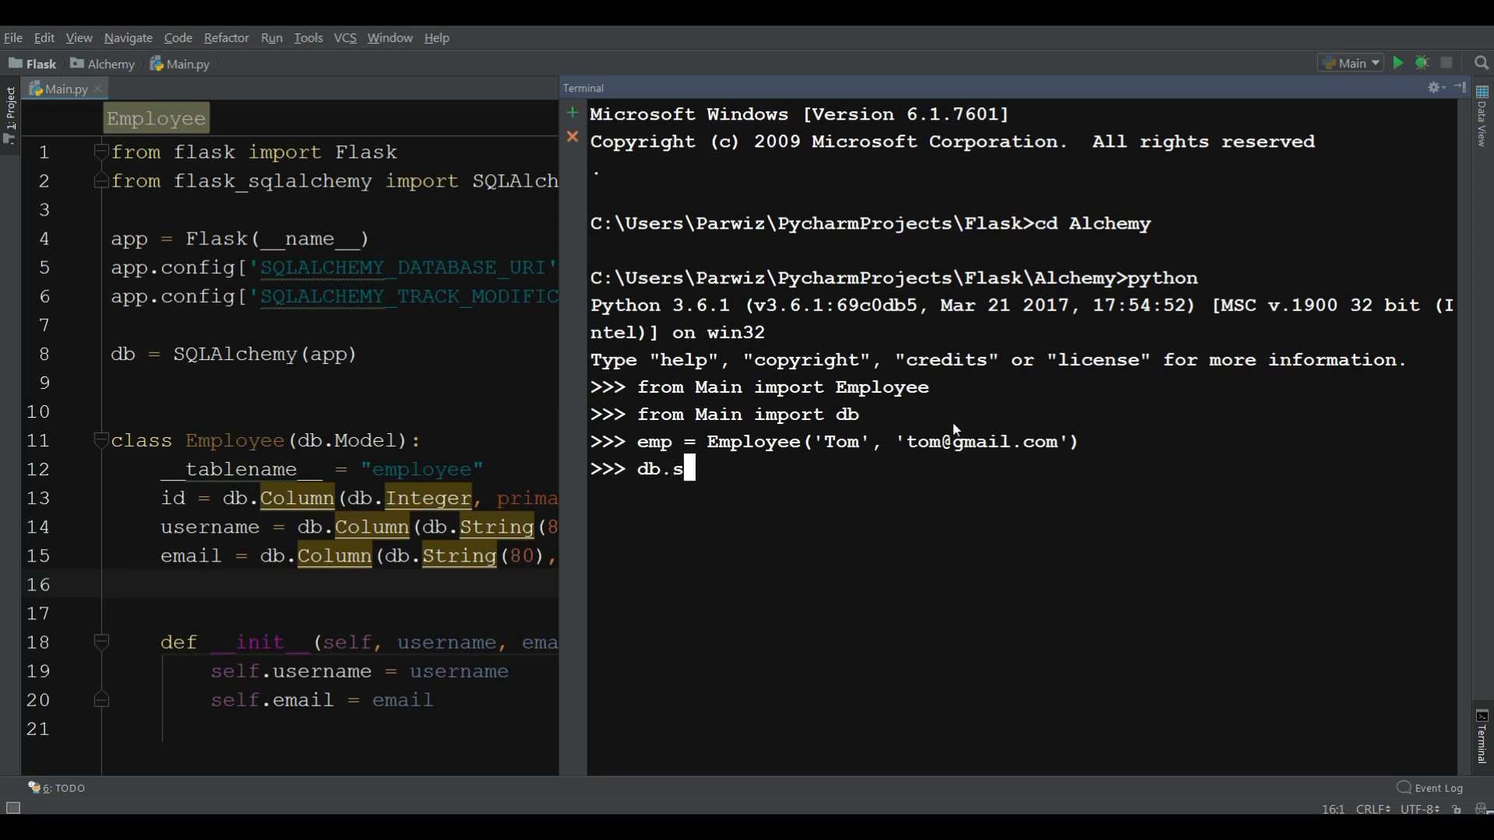
Run db.session.add(emp) and db.session.commit() to store Tom in the database.
type("ession.a")
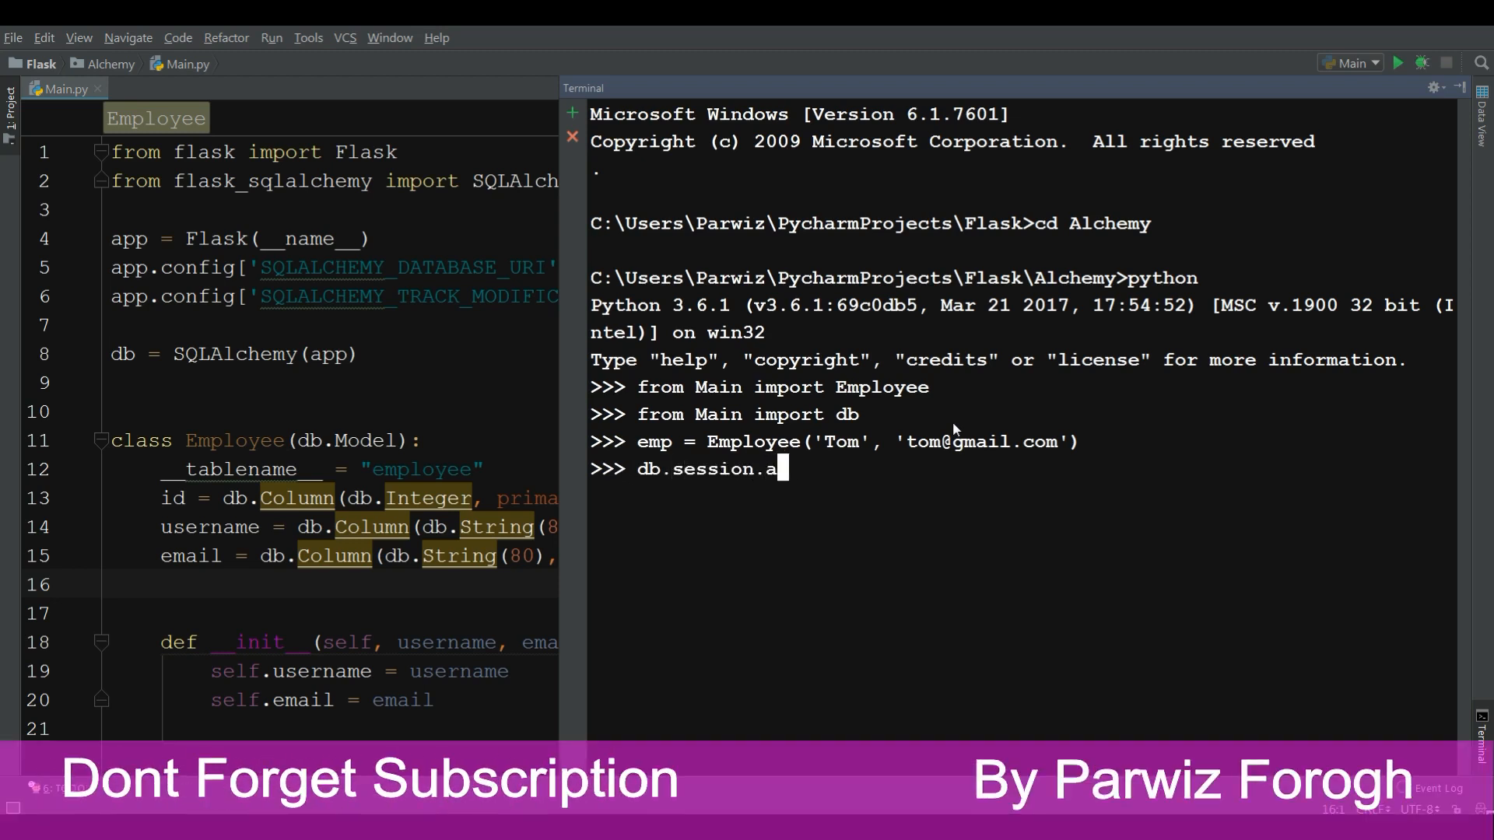
type("dd()")
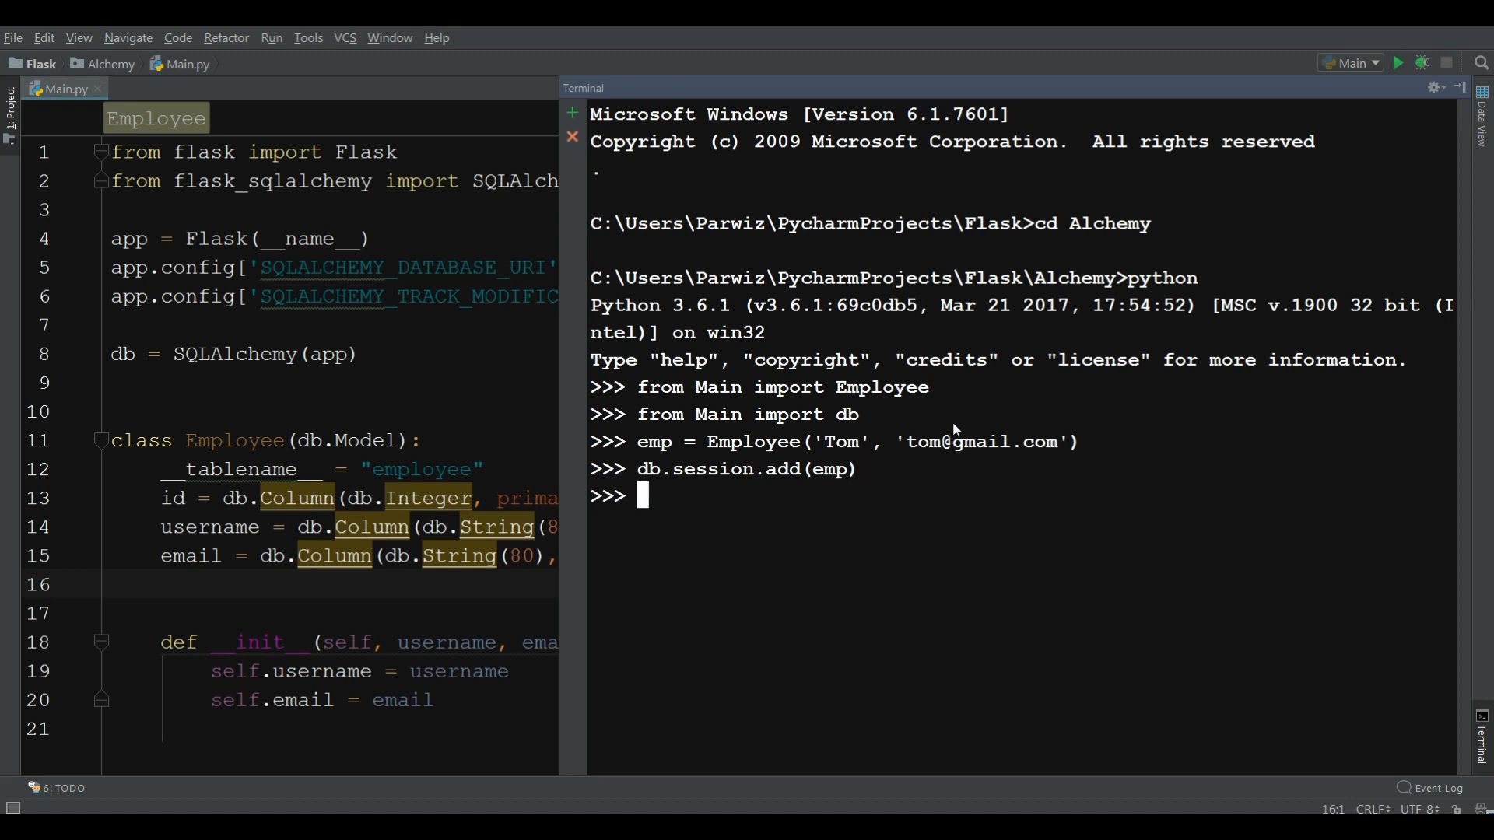
type("db.session")
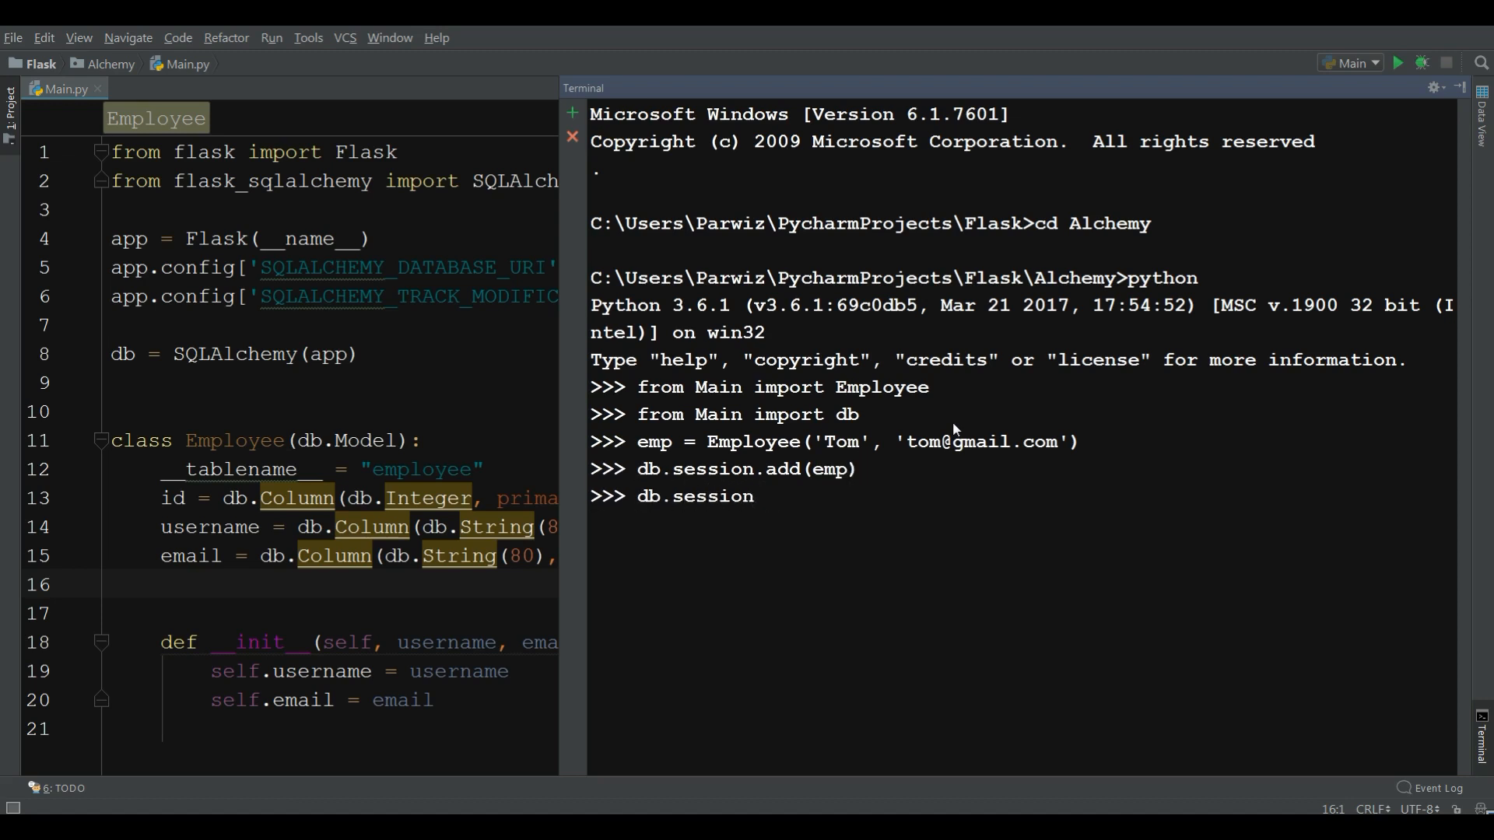
type("co")
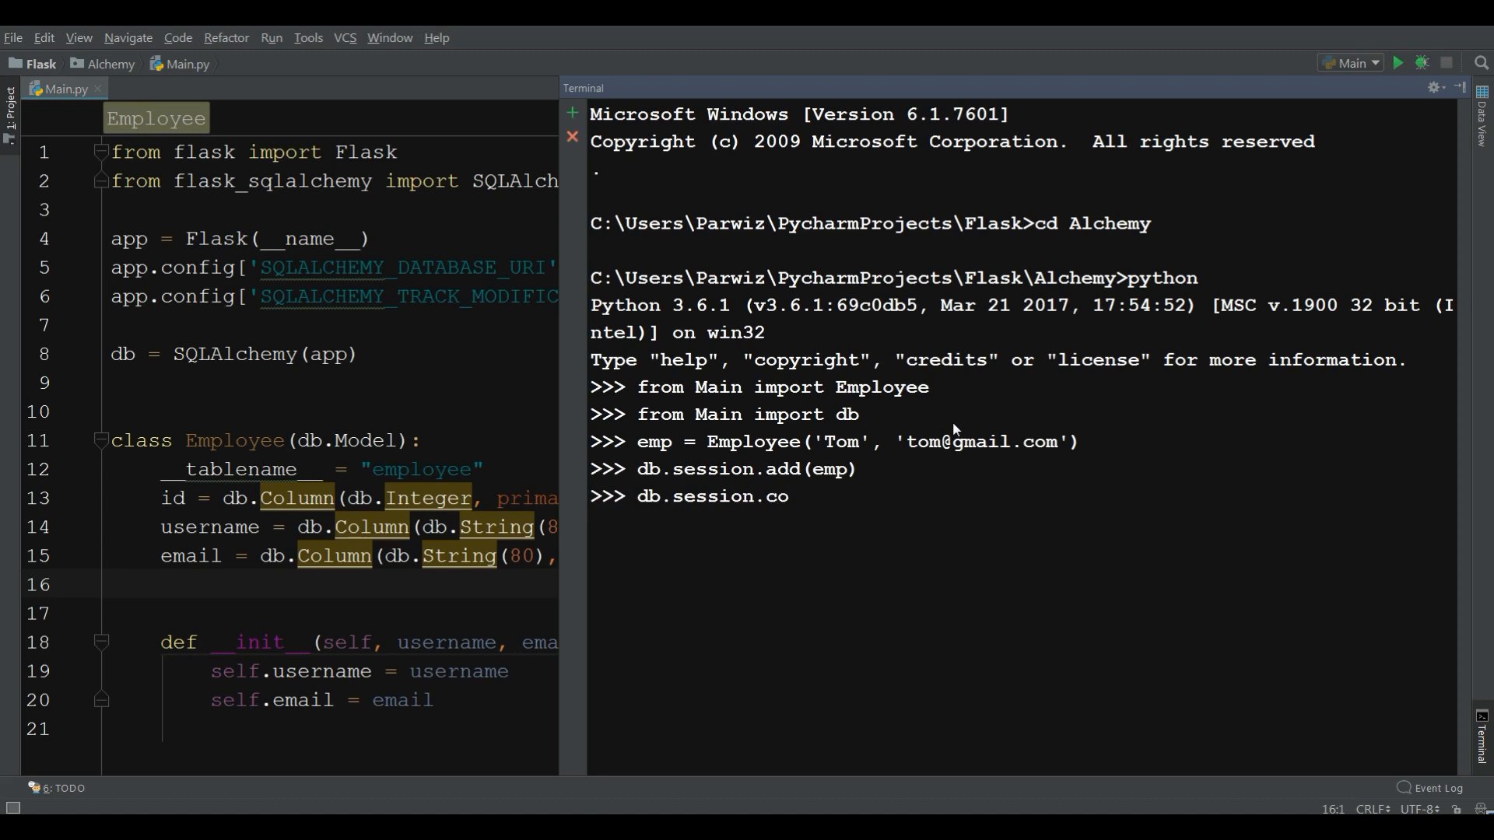
type("mmit()")
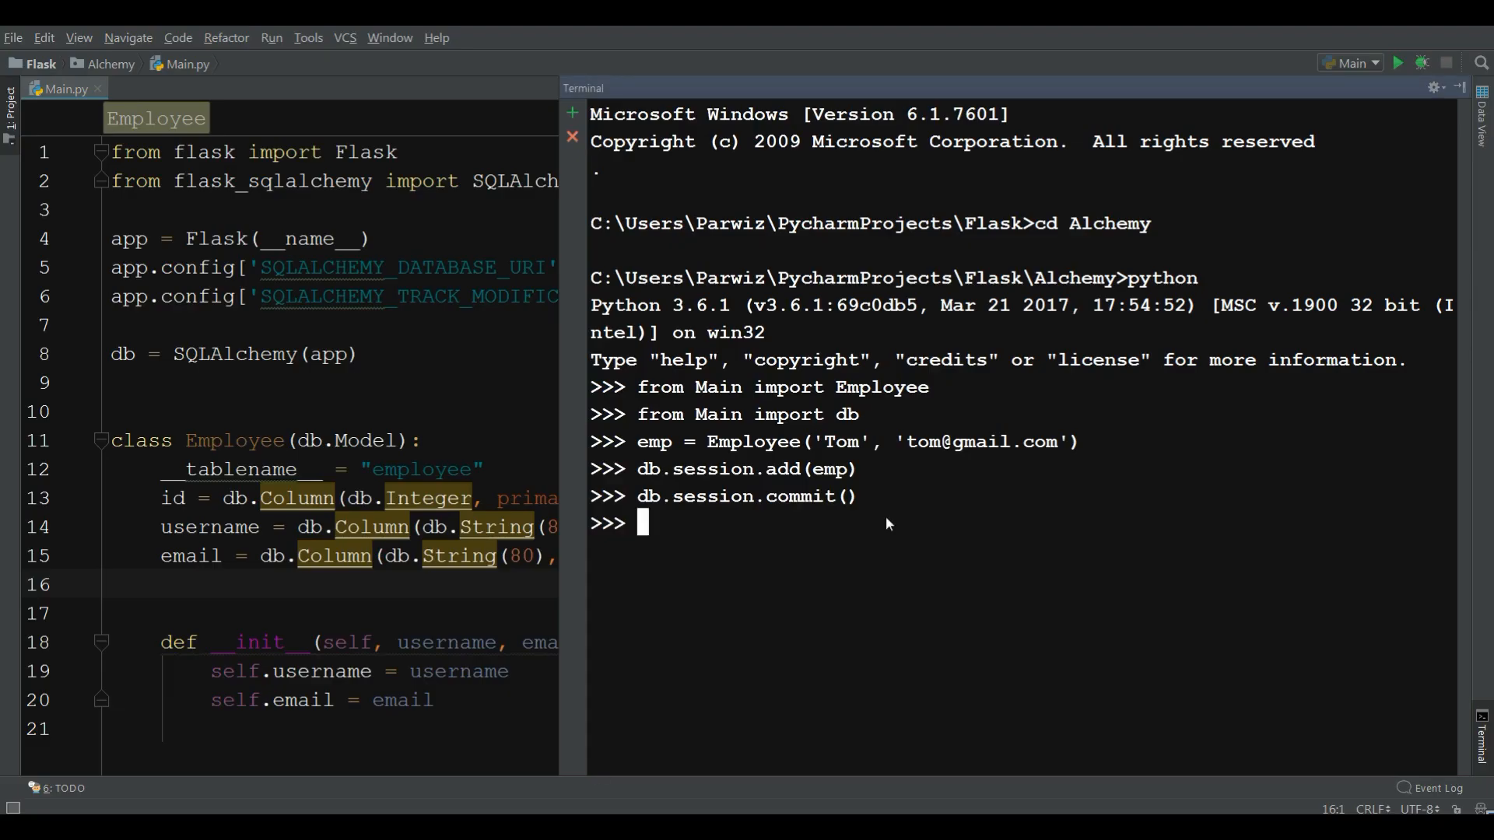
right_click(750, 181)
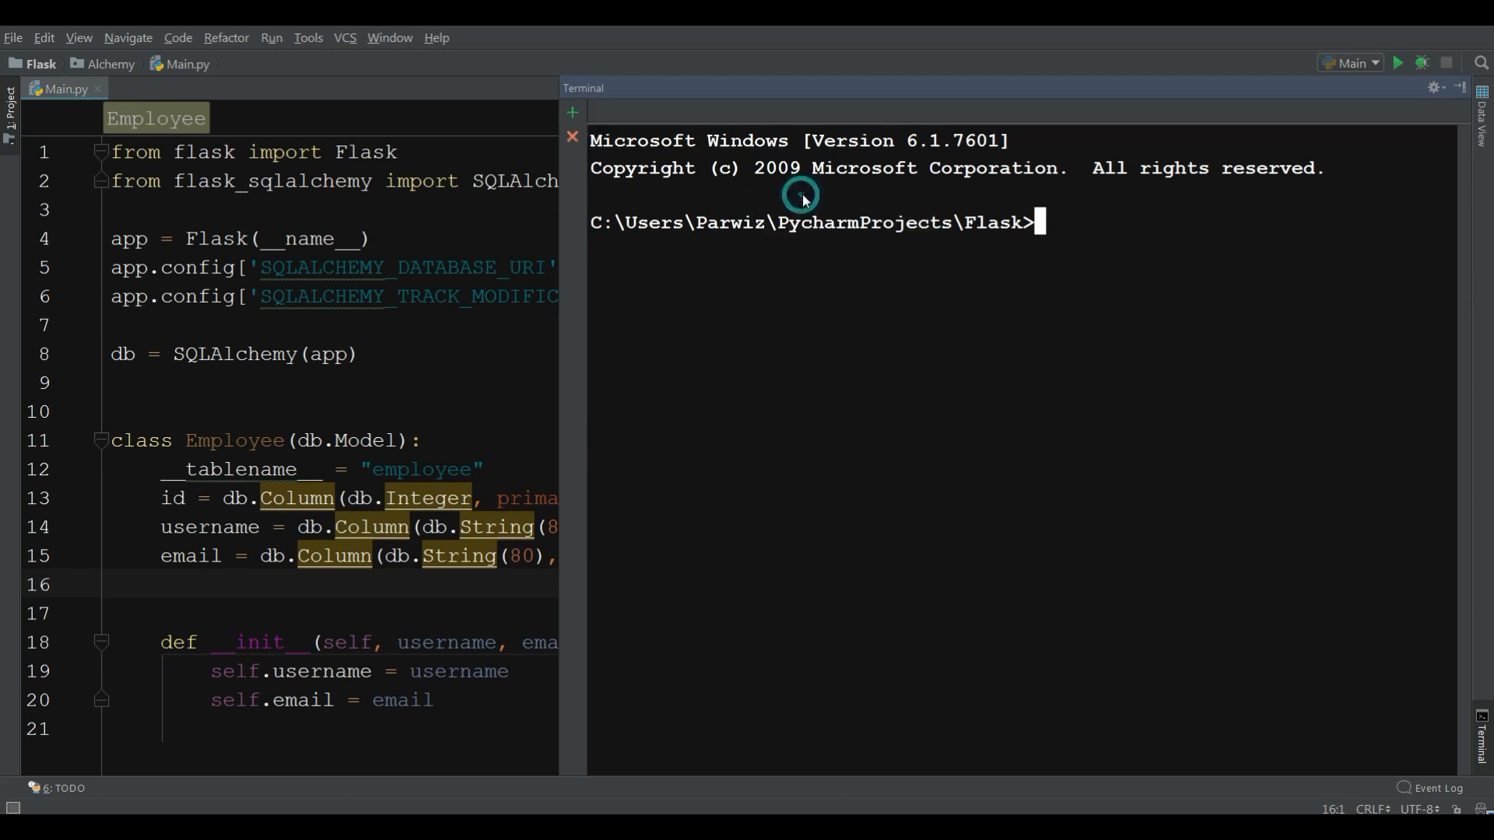
Start Python in the new terminal and import Employee from Main.
type("cd Alchemy")
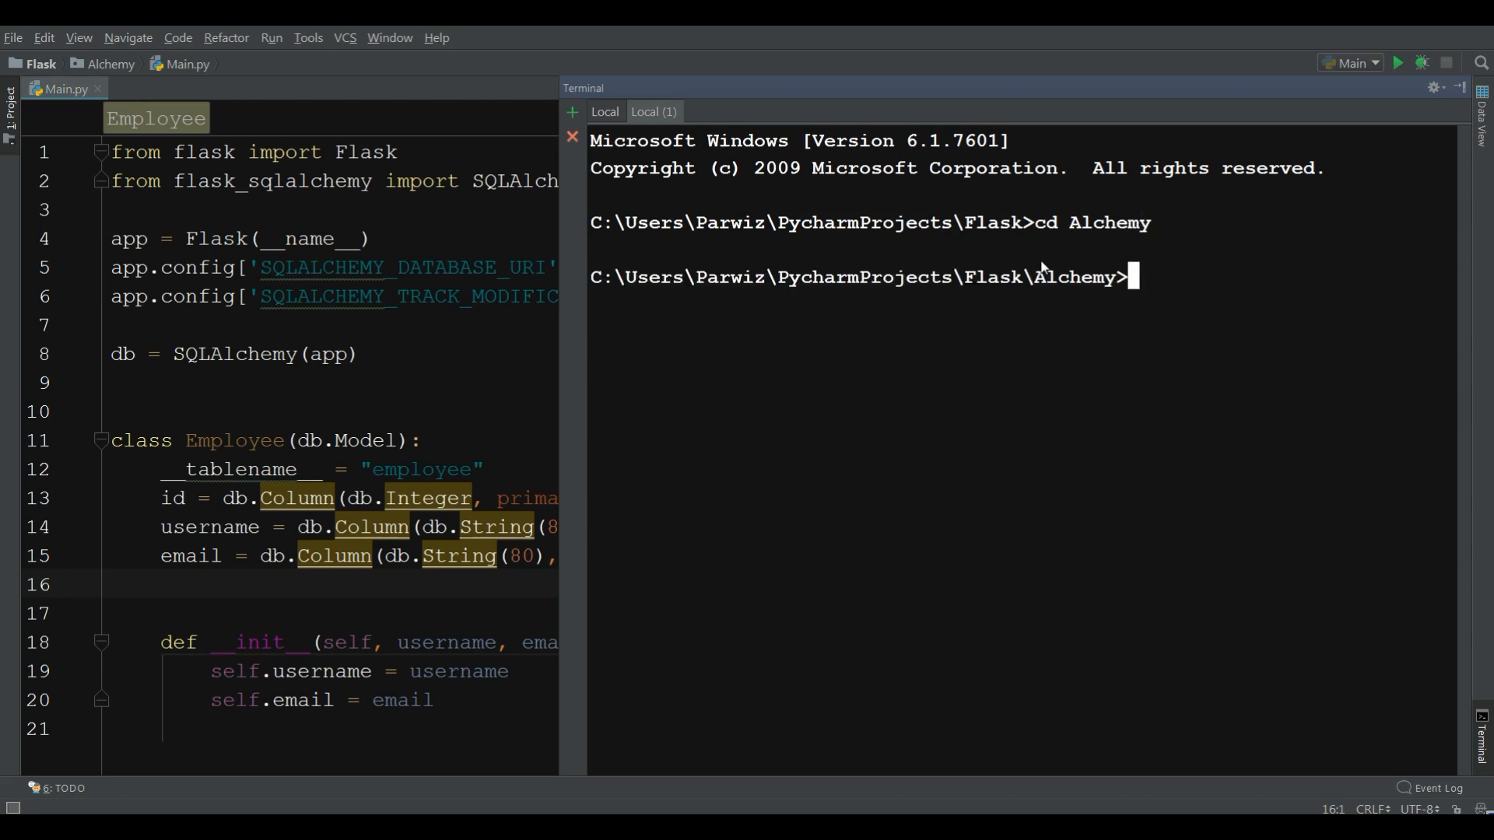
type("python")
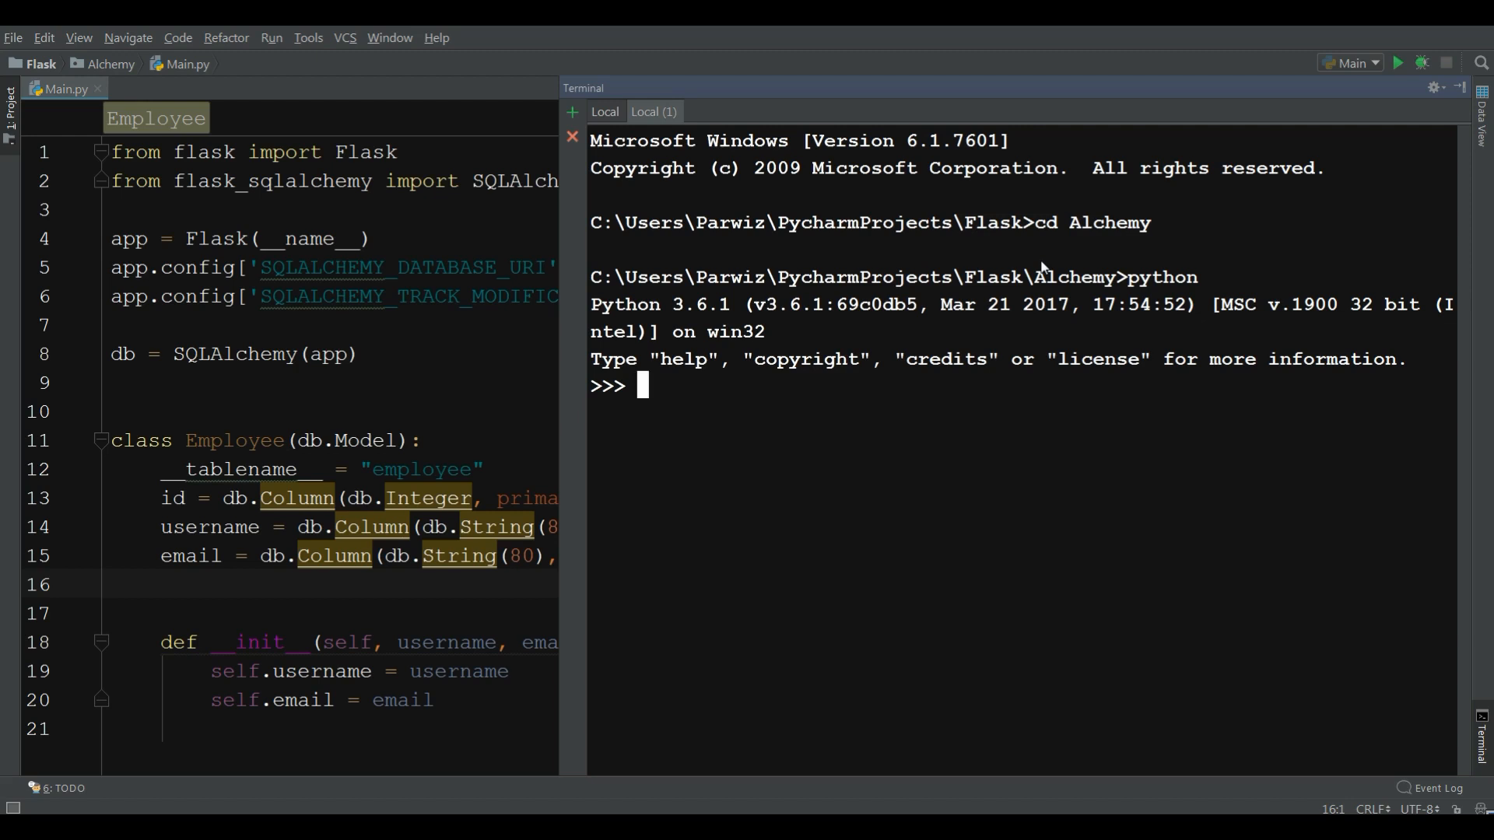
type("from")
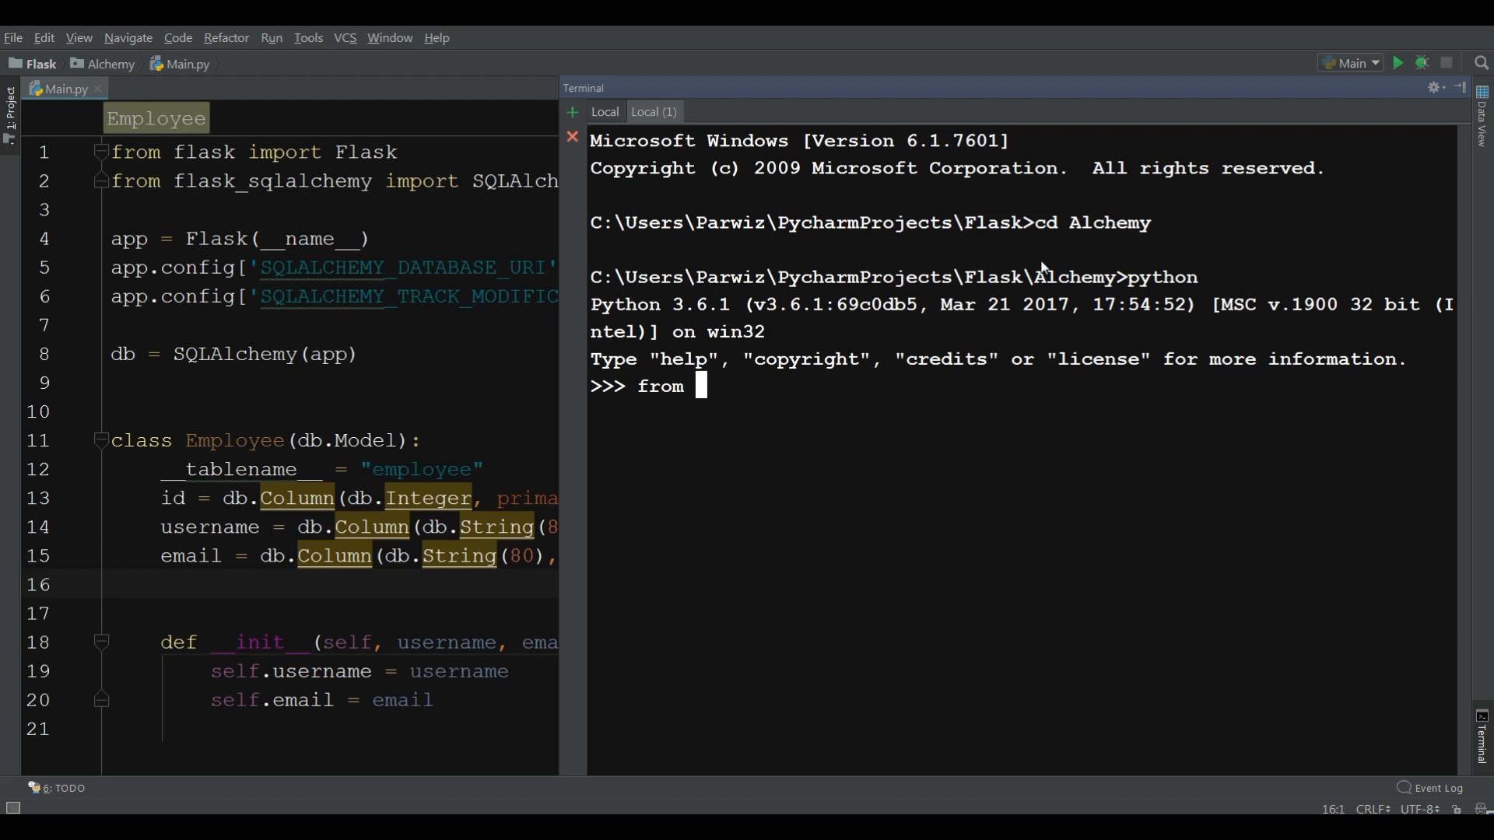
type("Main")
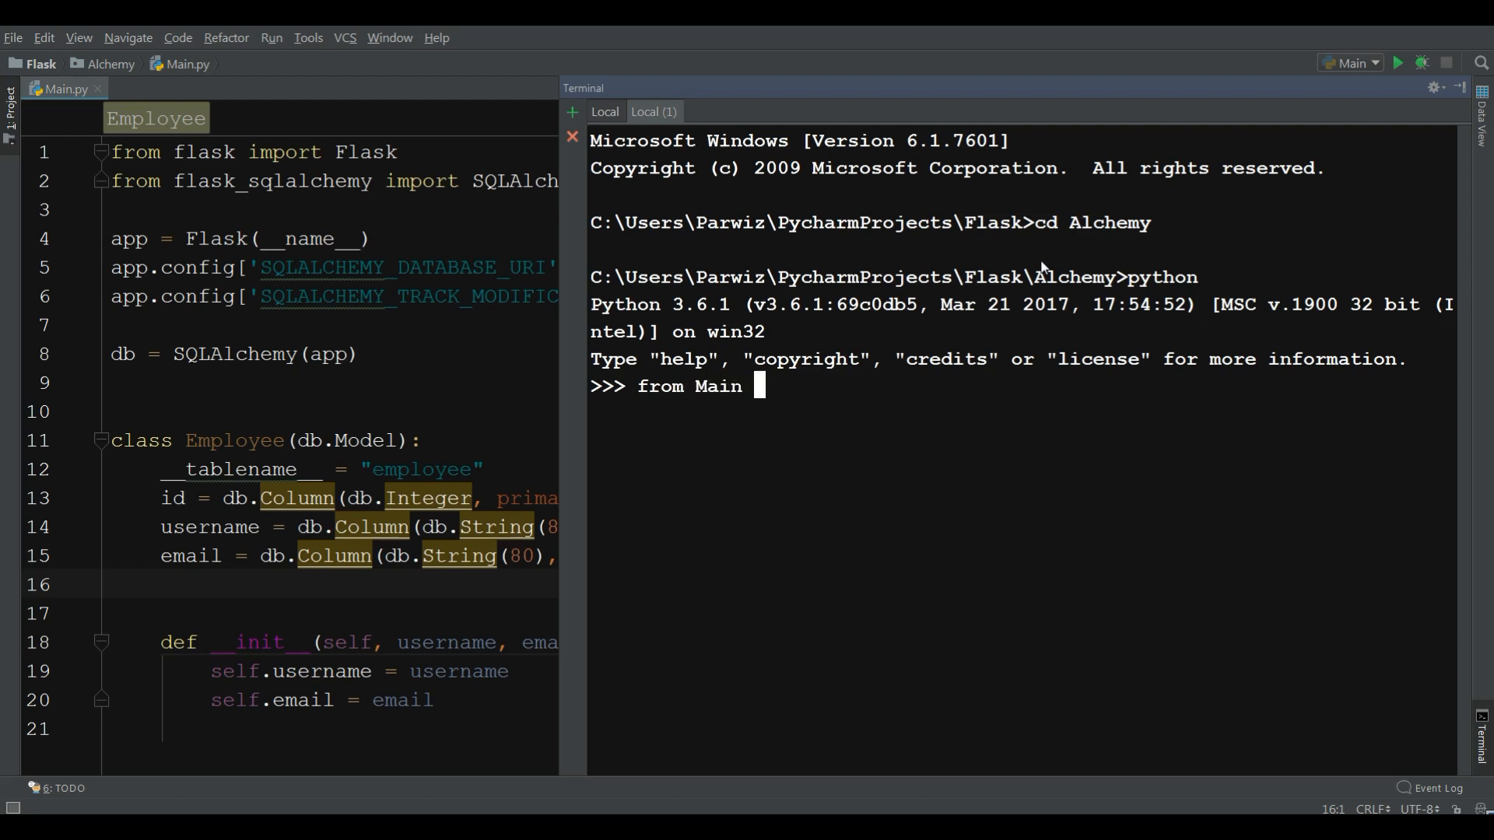
type("import E")
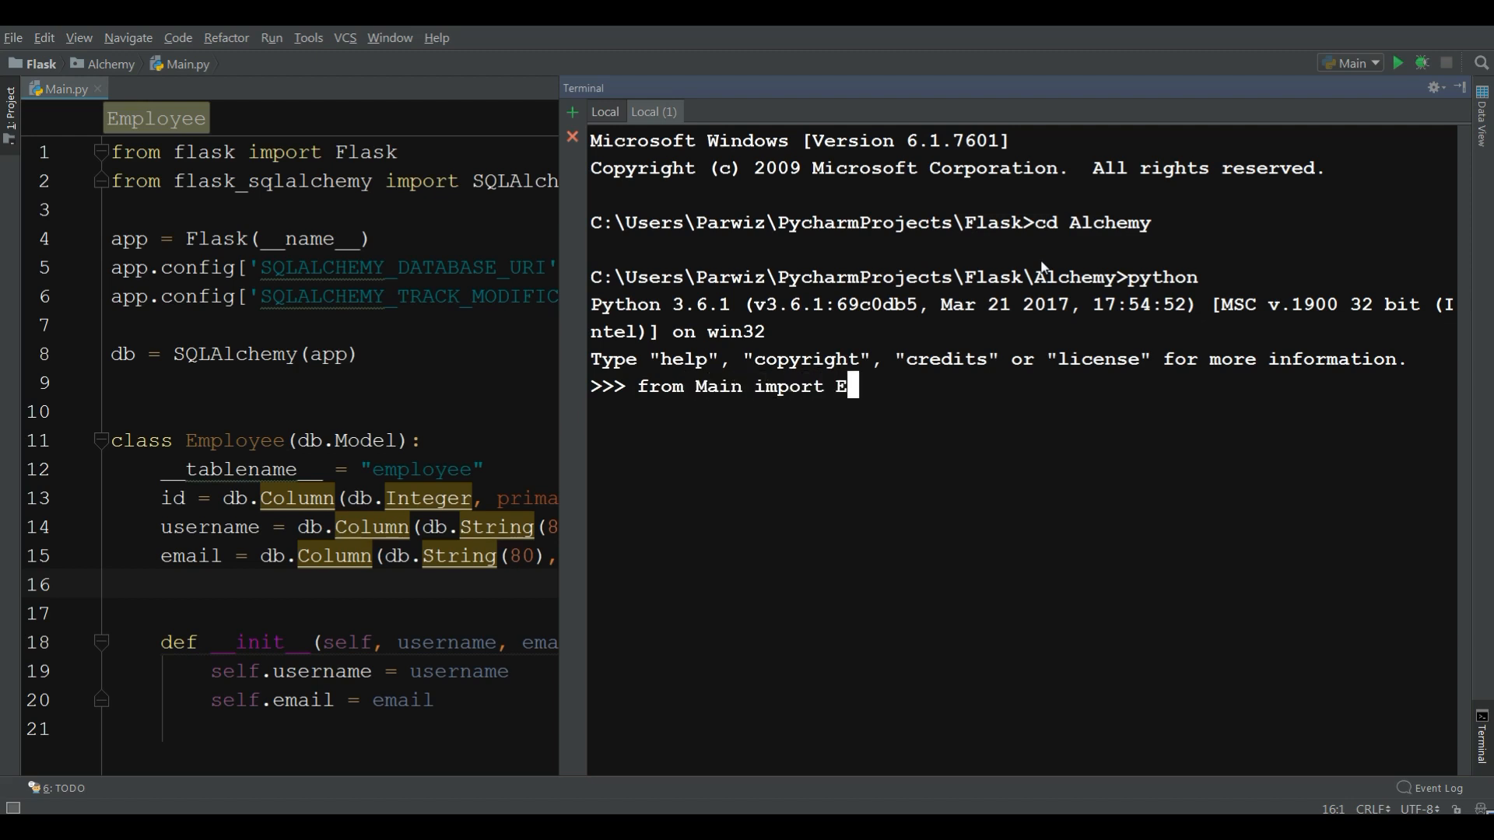
type("mployee")
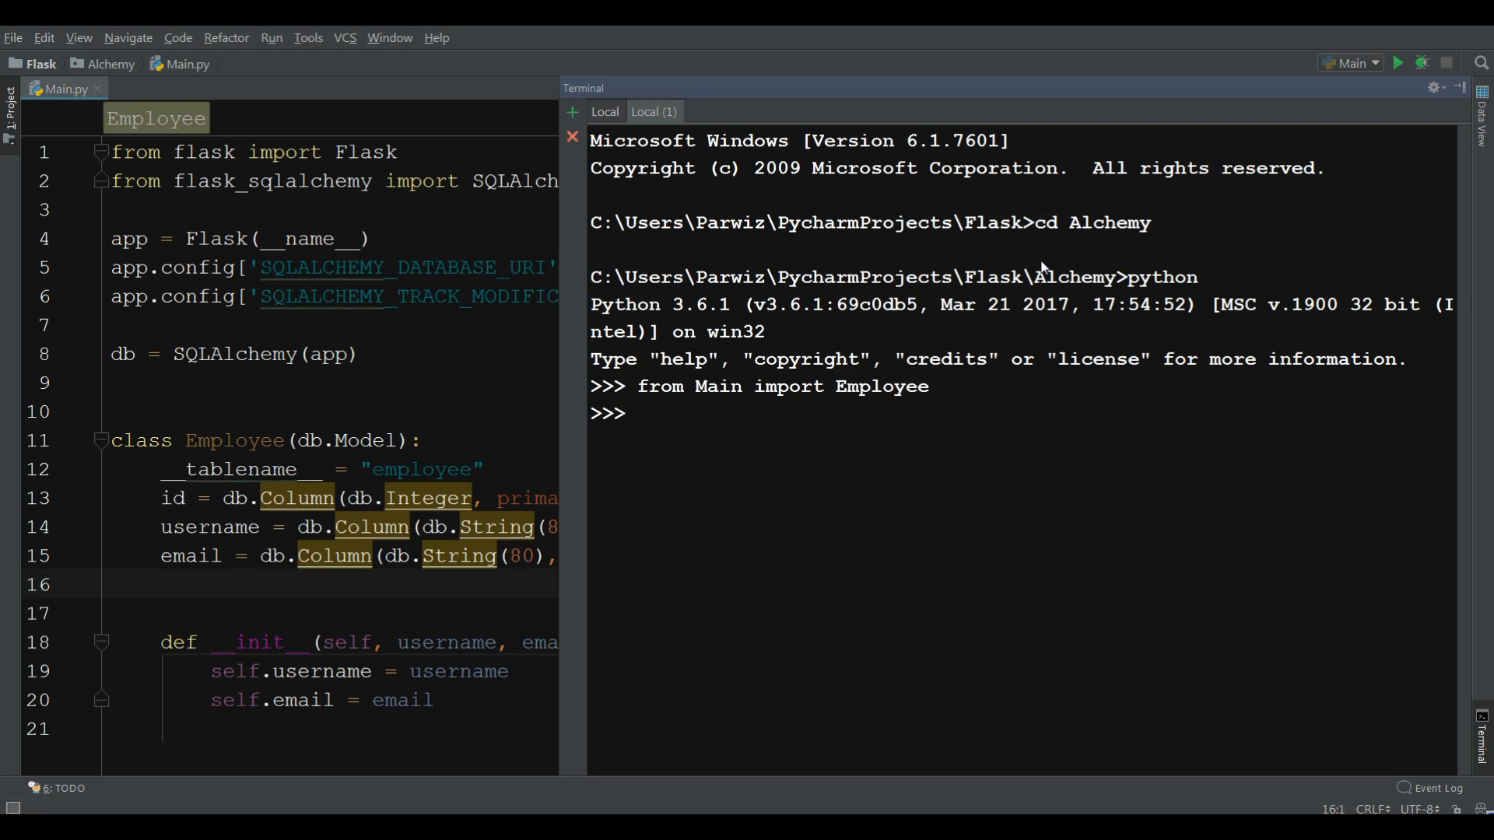
Store Employee.query.all() in emp_data and display the three Employee records.
type("emp_data")
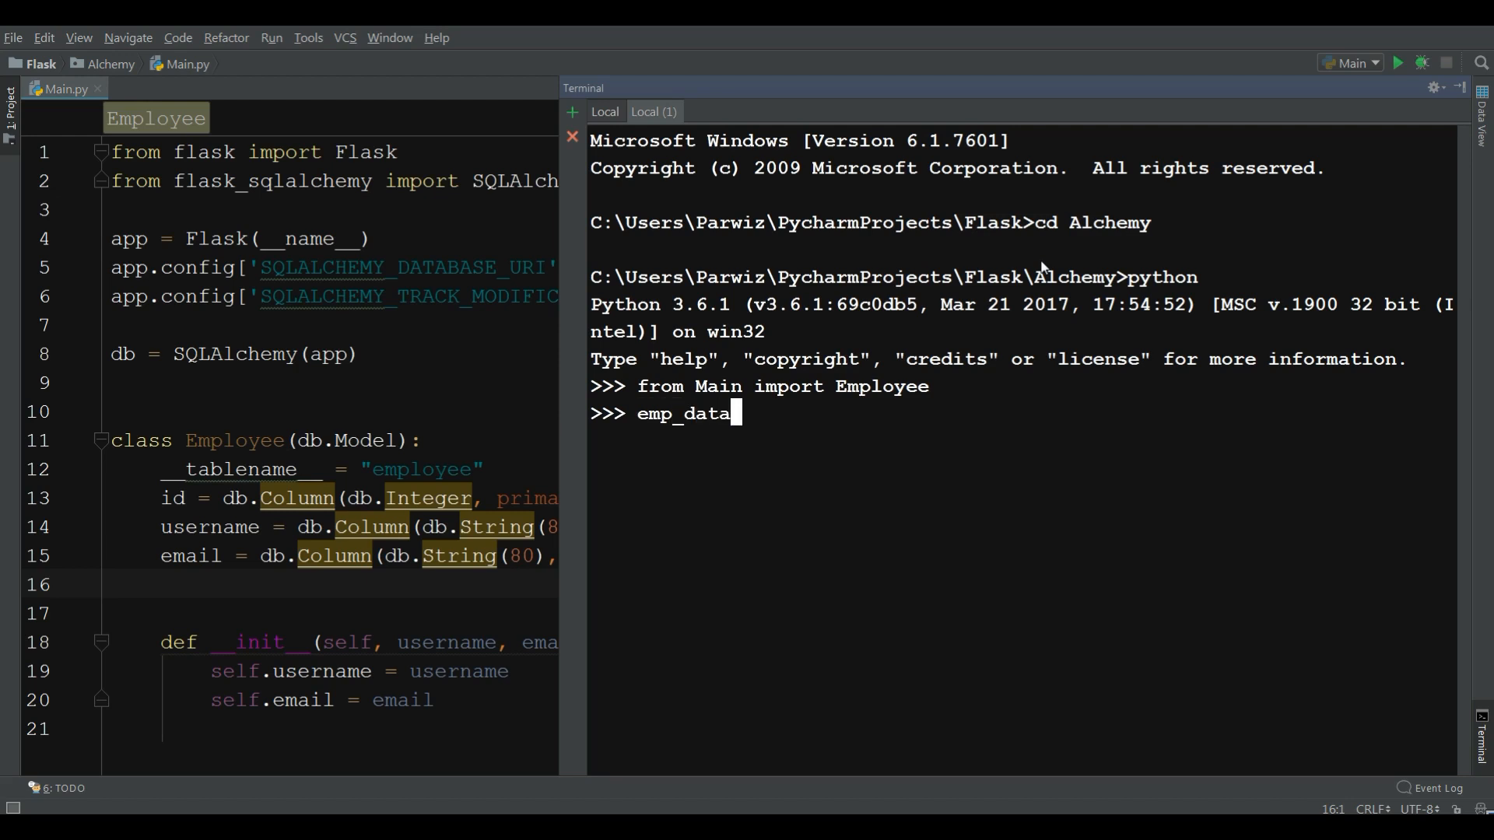
type("=")
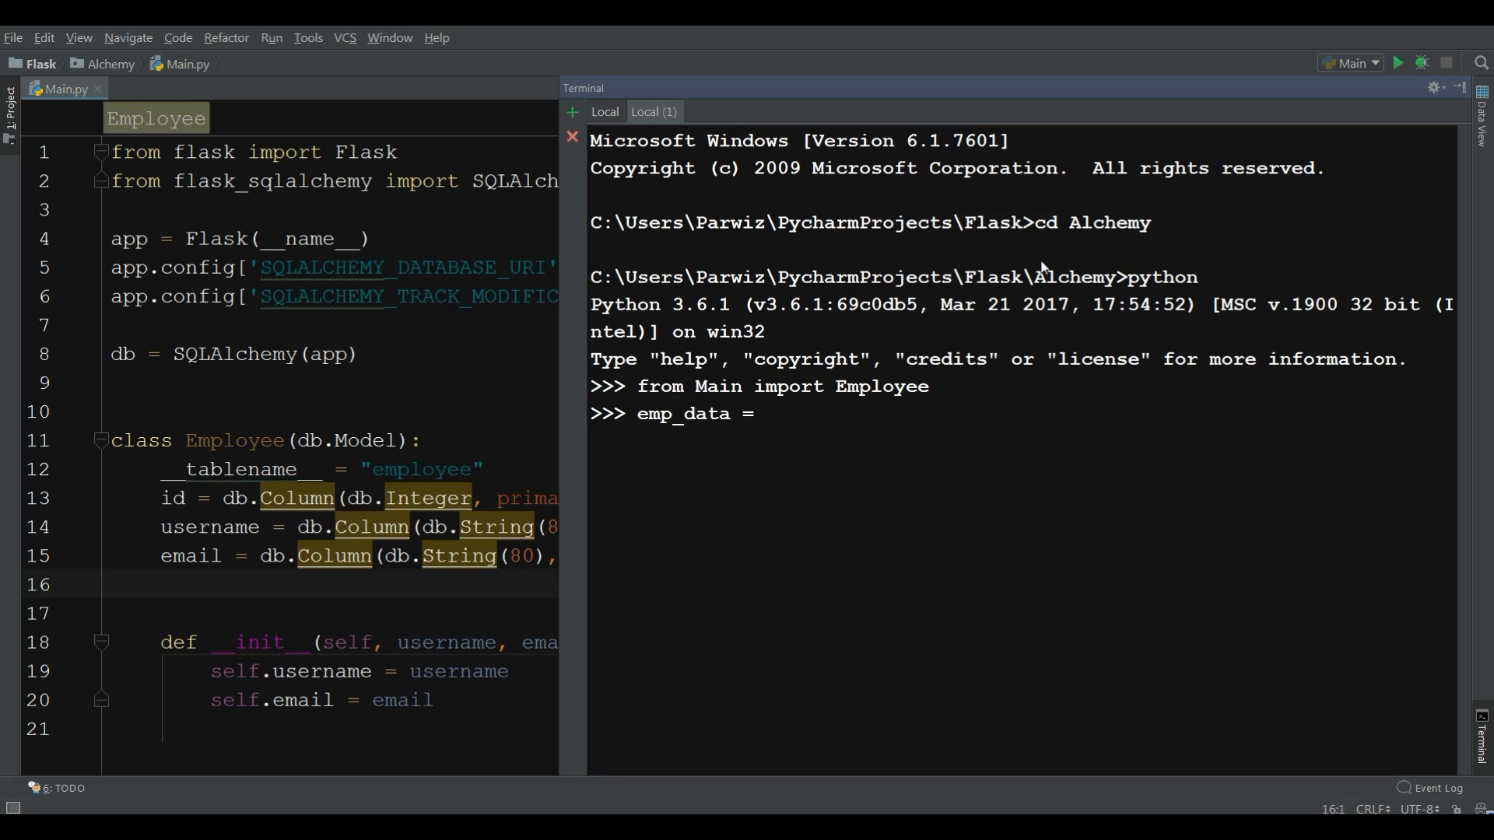
type("Employee")
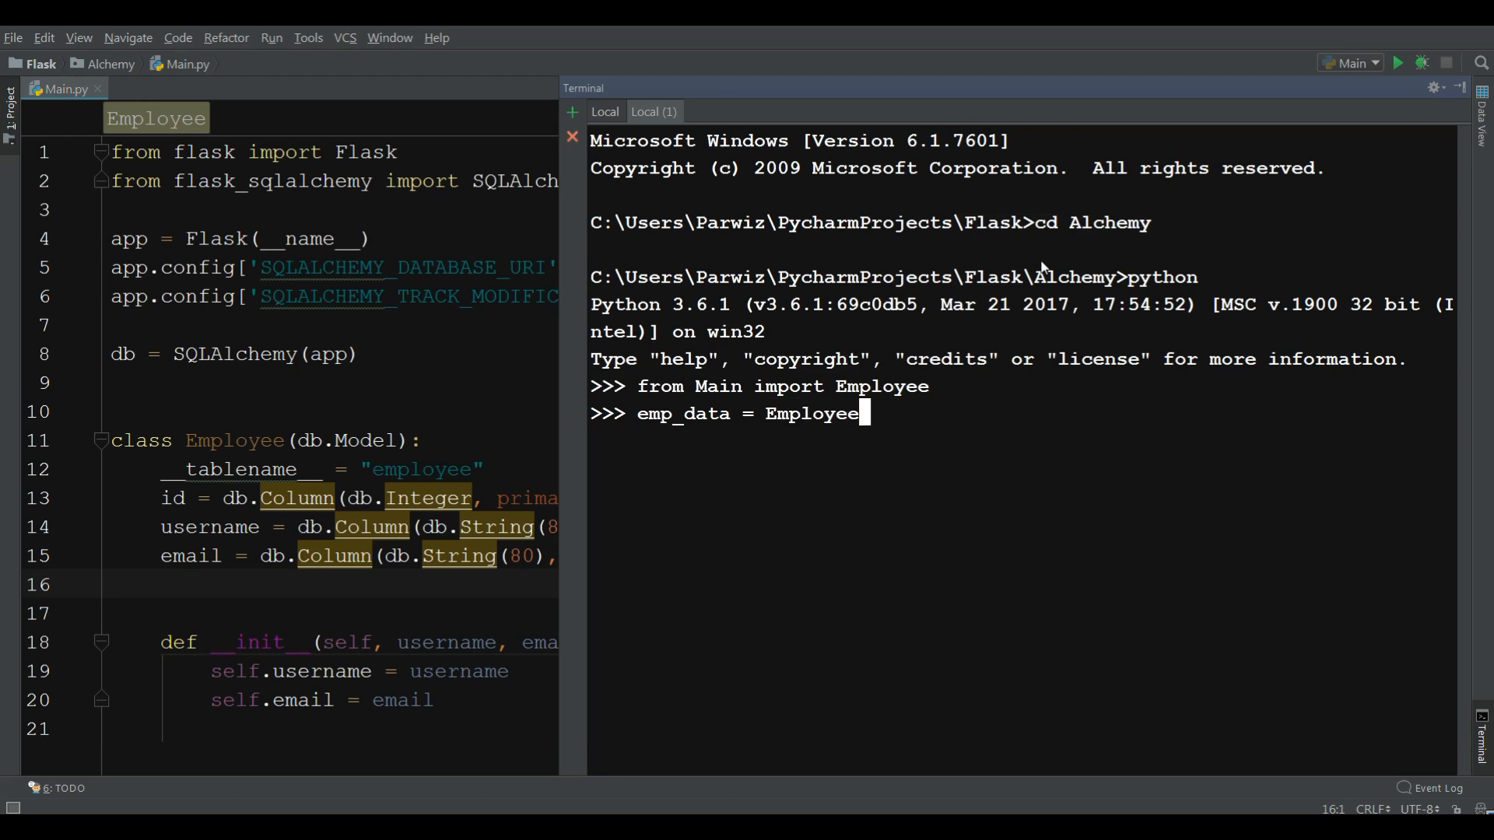
type(".query")
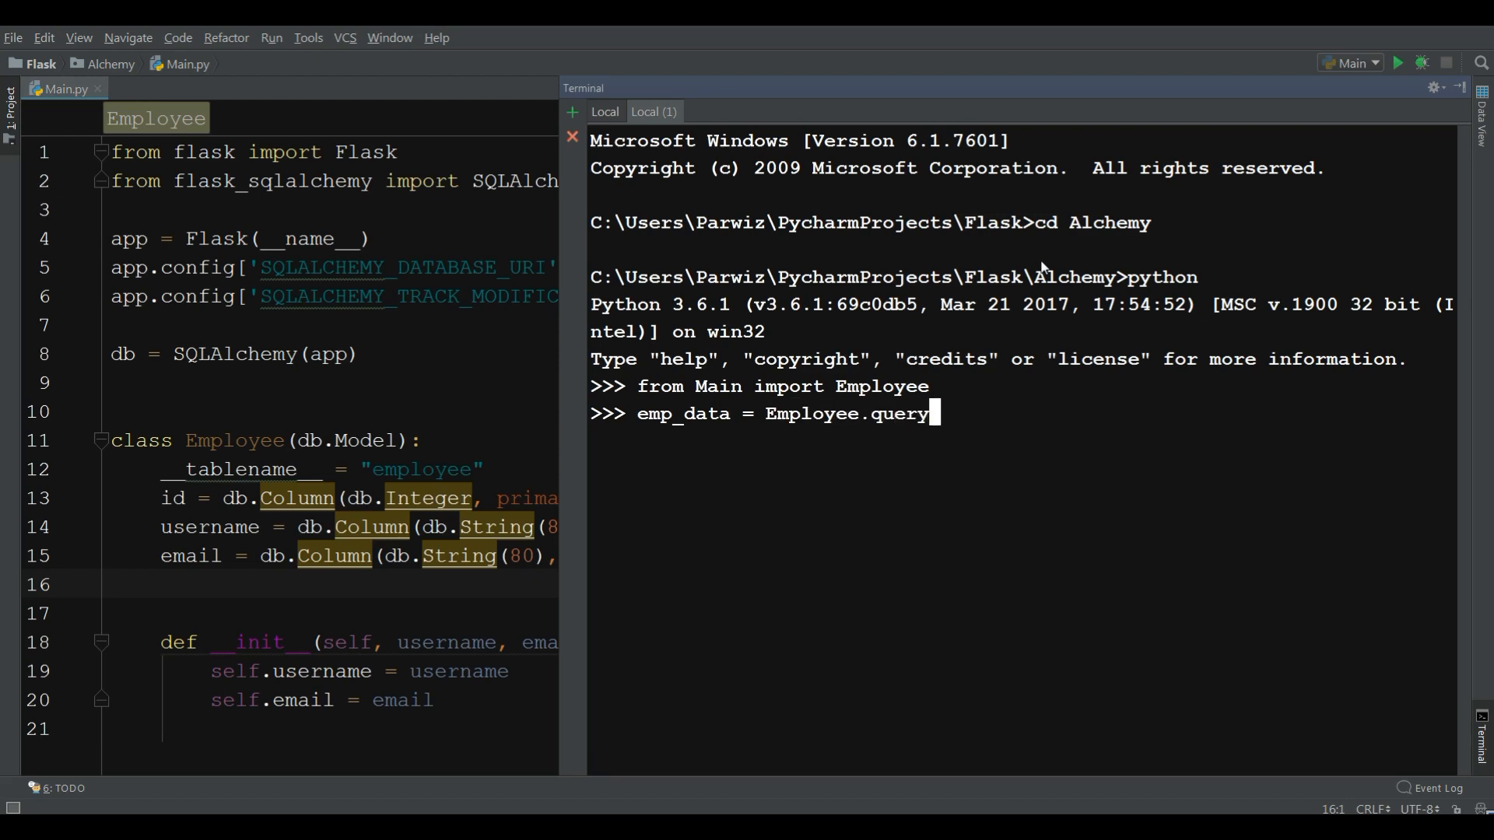
type(".all()")
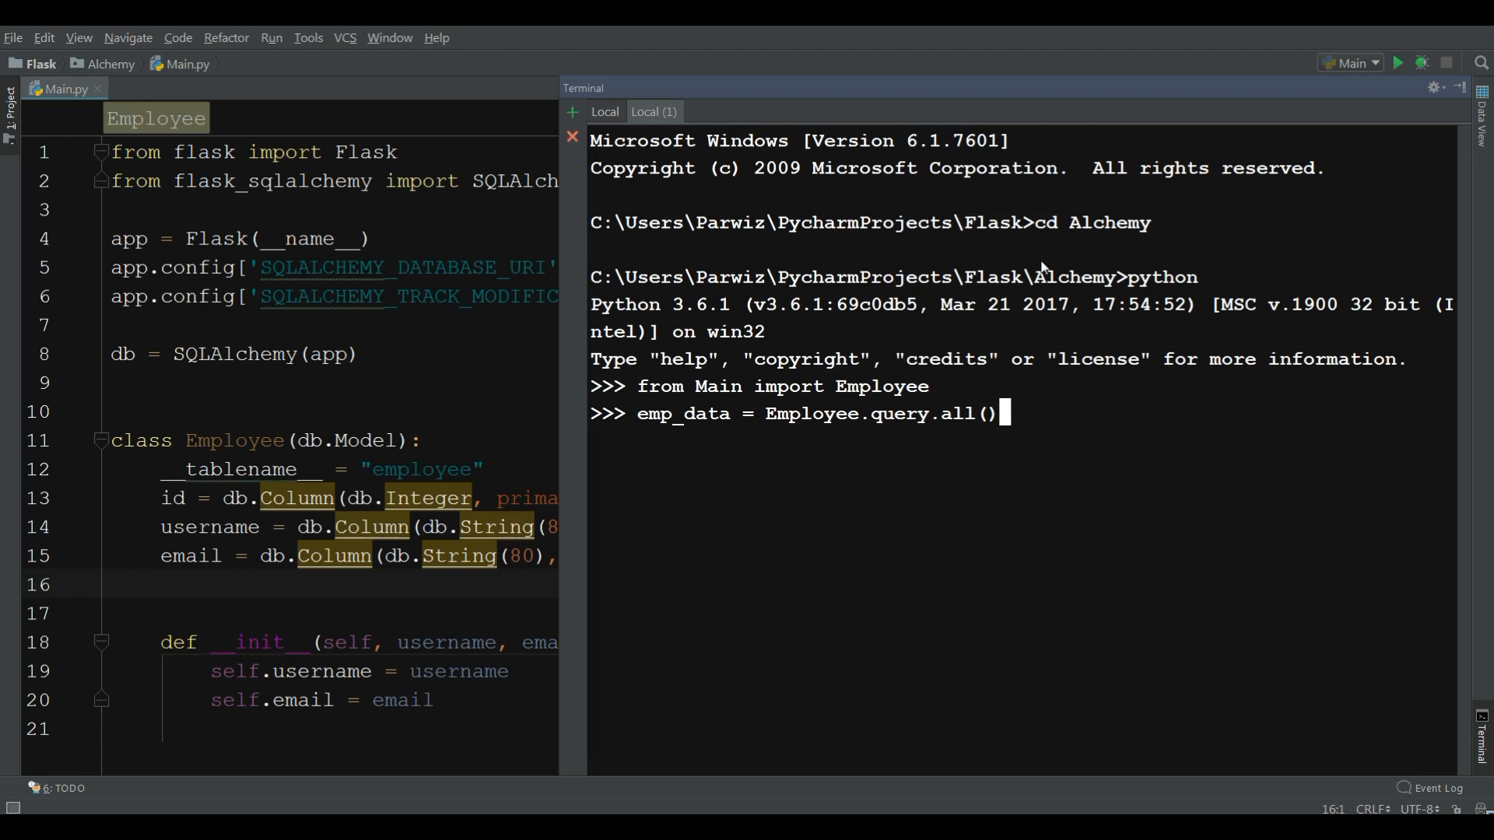
type("emp_data")
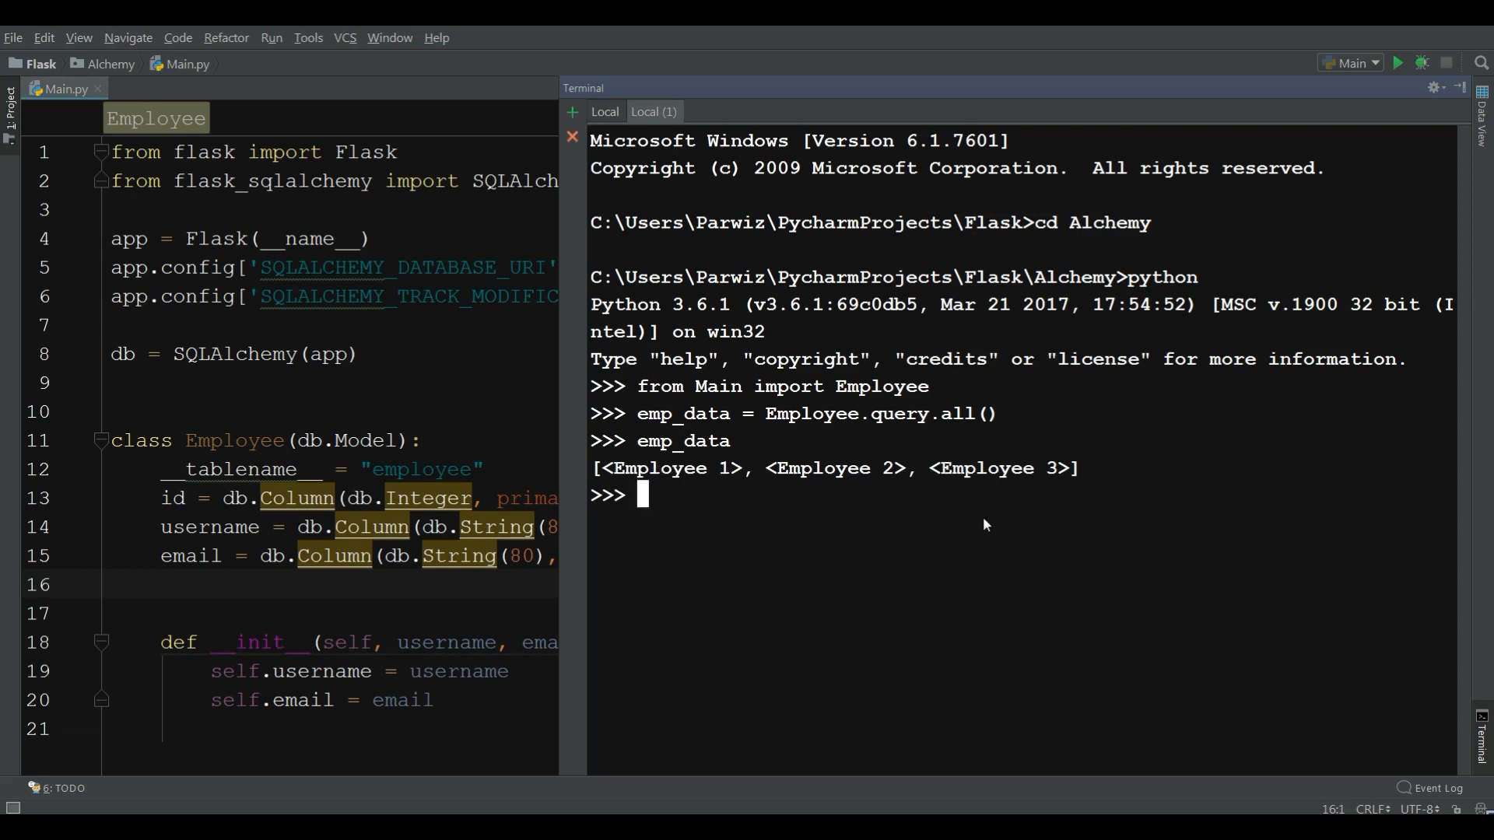
Loop over emp_data printing each username: John, Parwiz and Tom.
type("for")
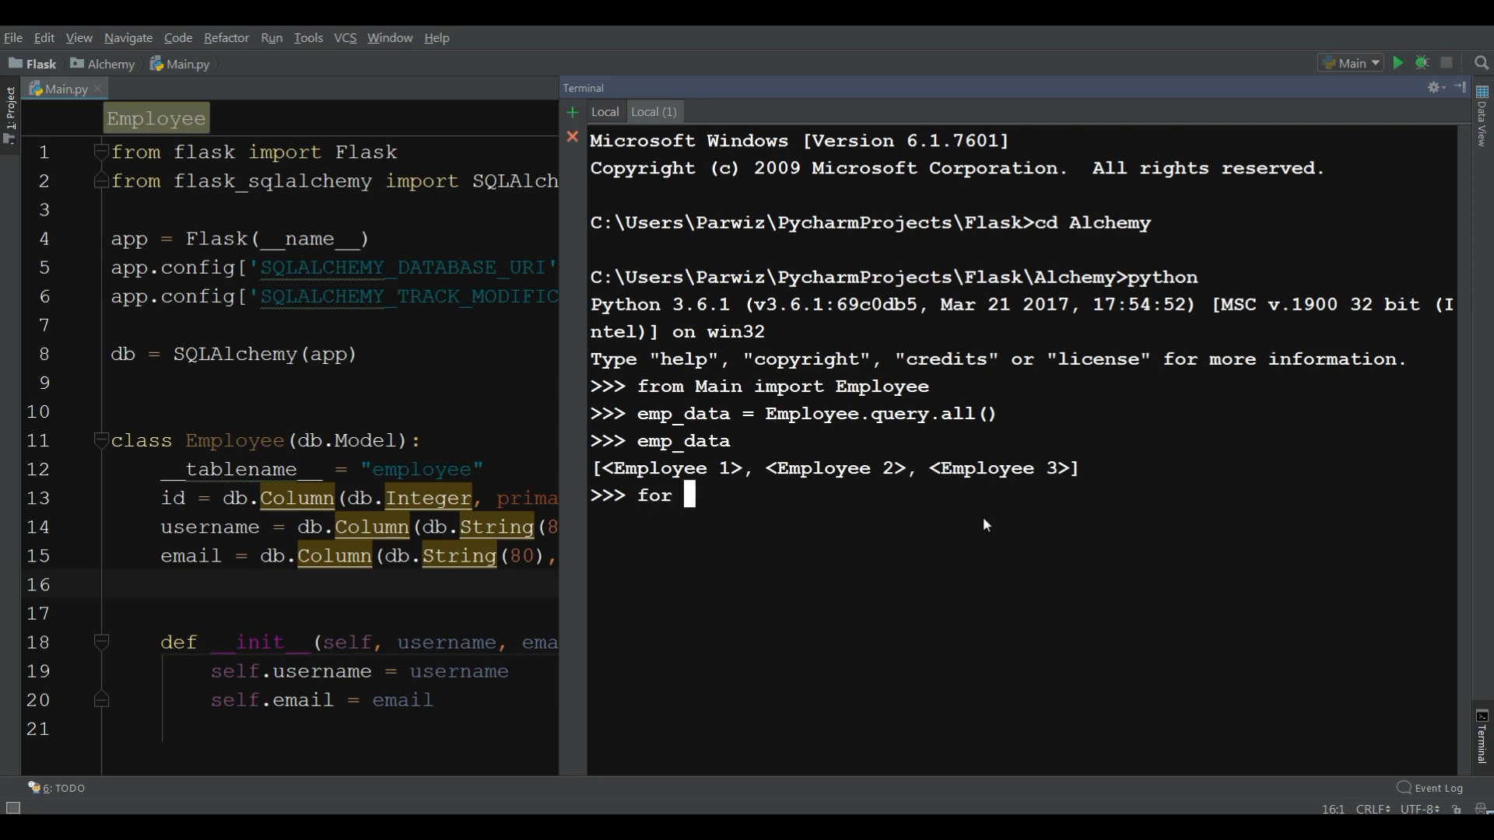
type("emp in emp")
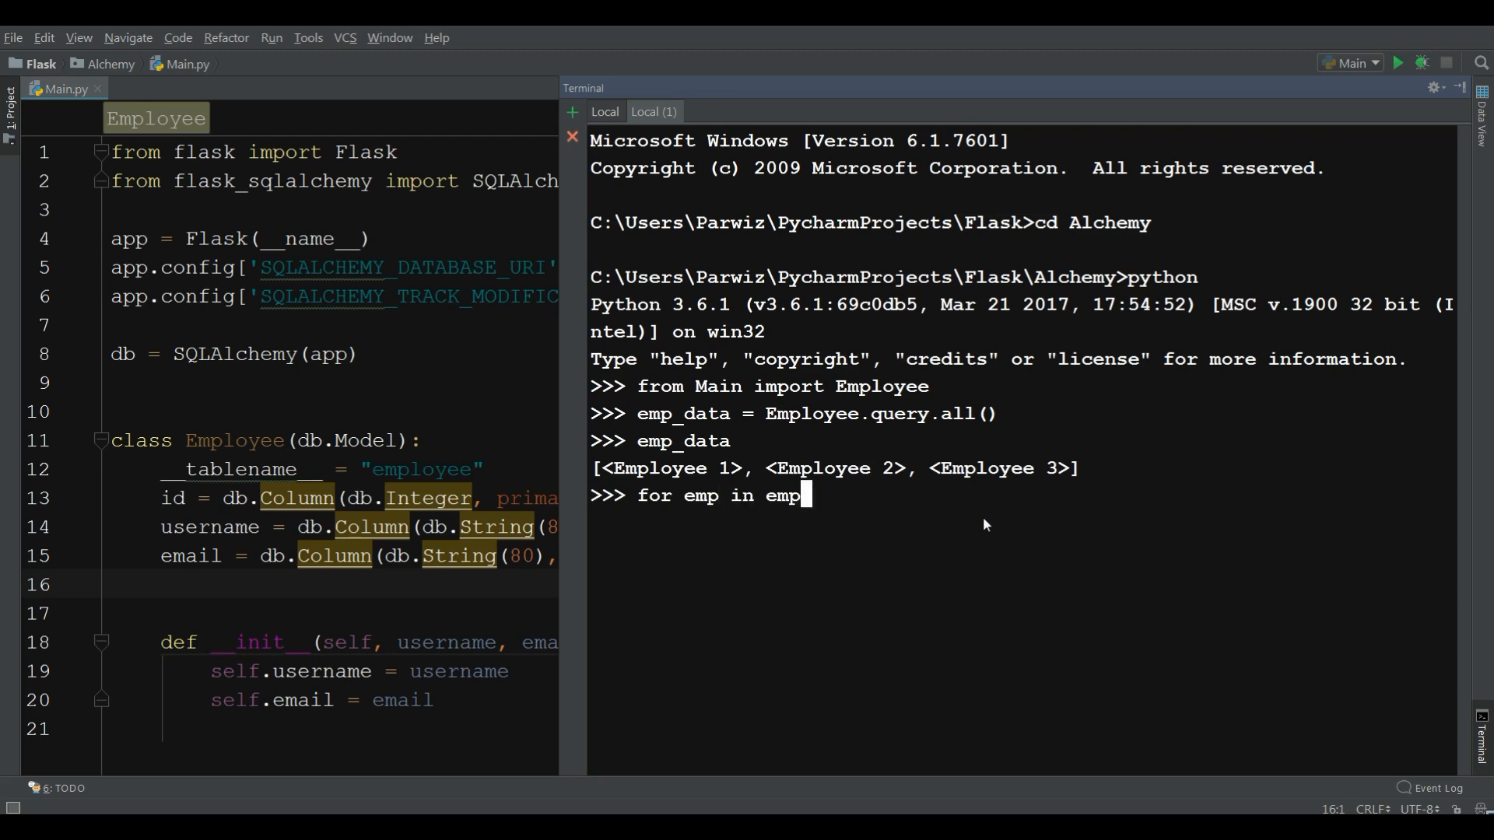
type("_data:")
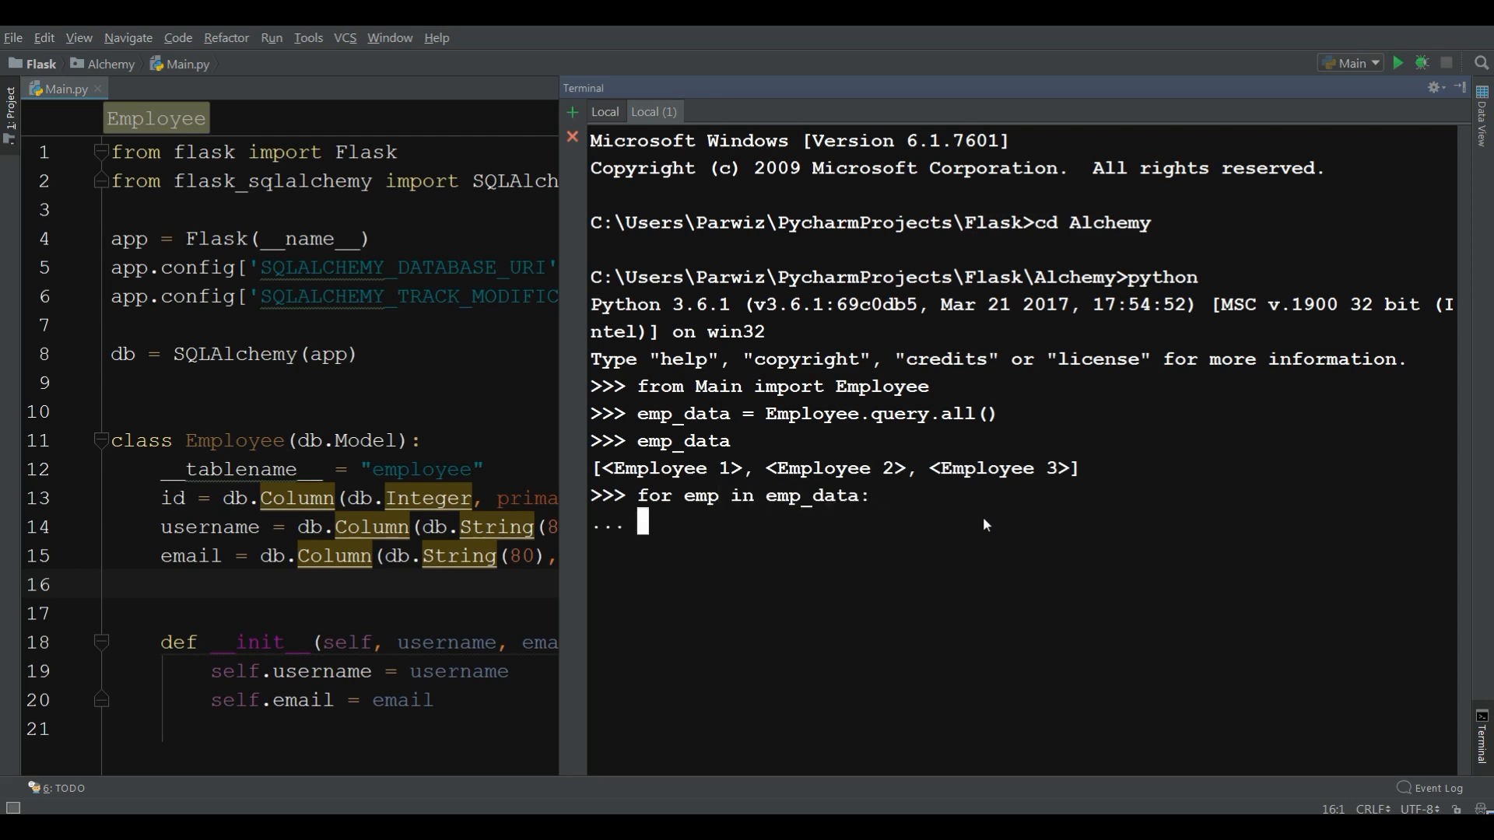
type("print")
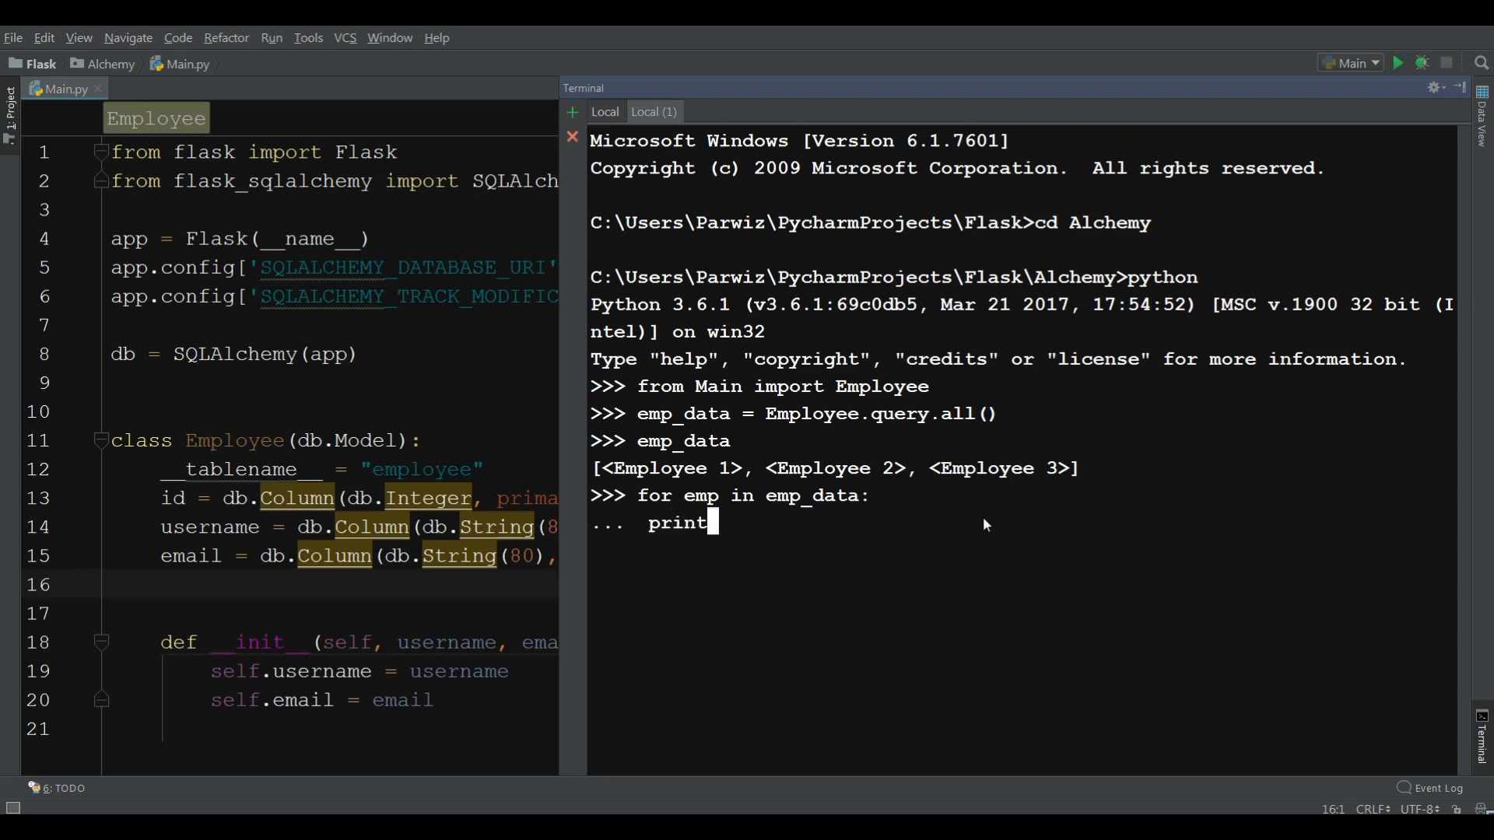
type("()")
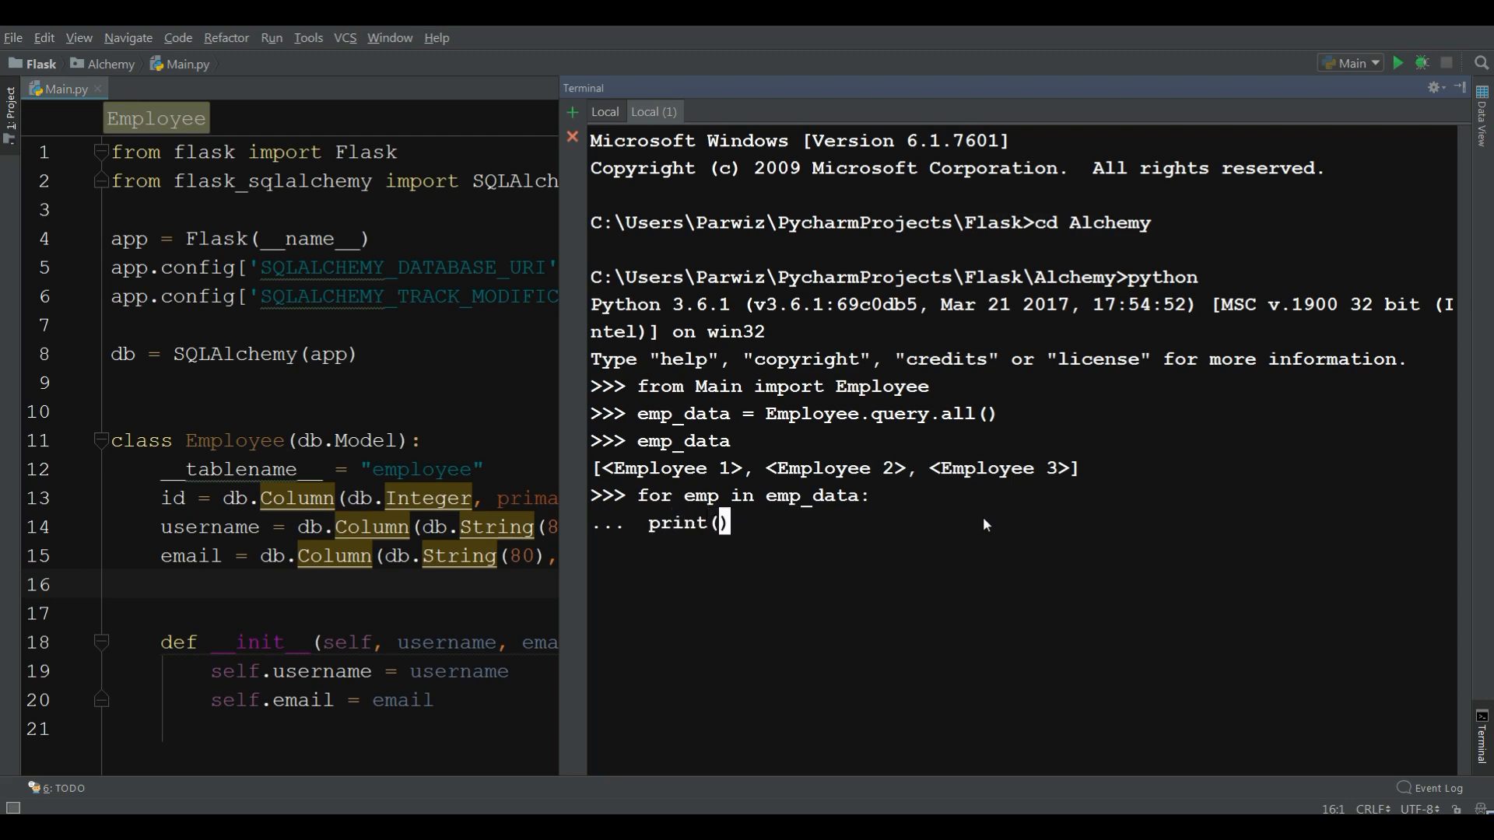
type("emp")
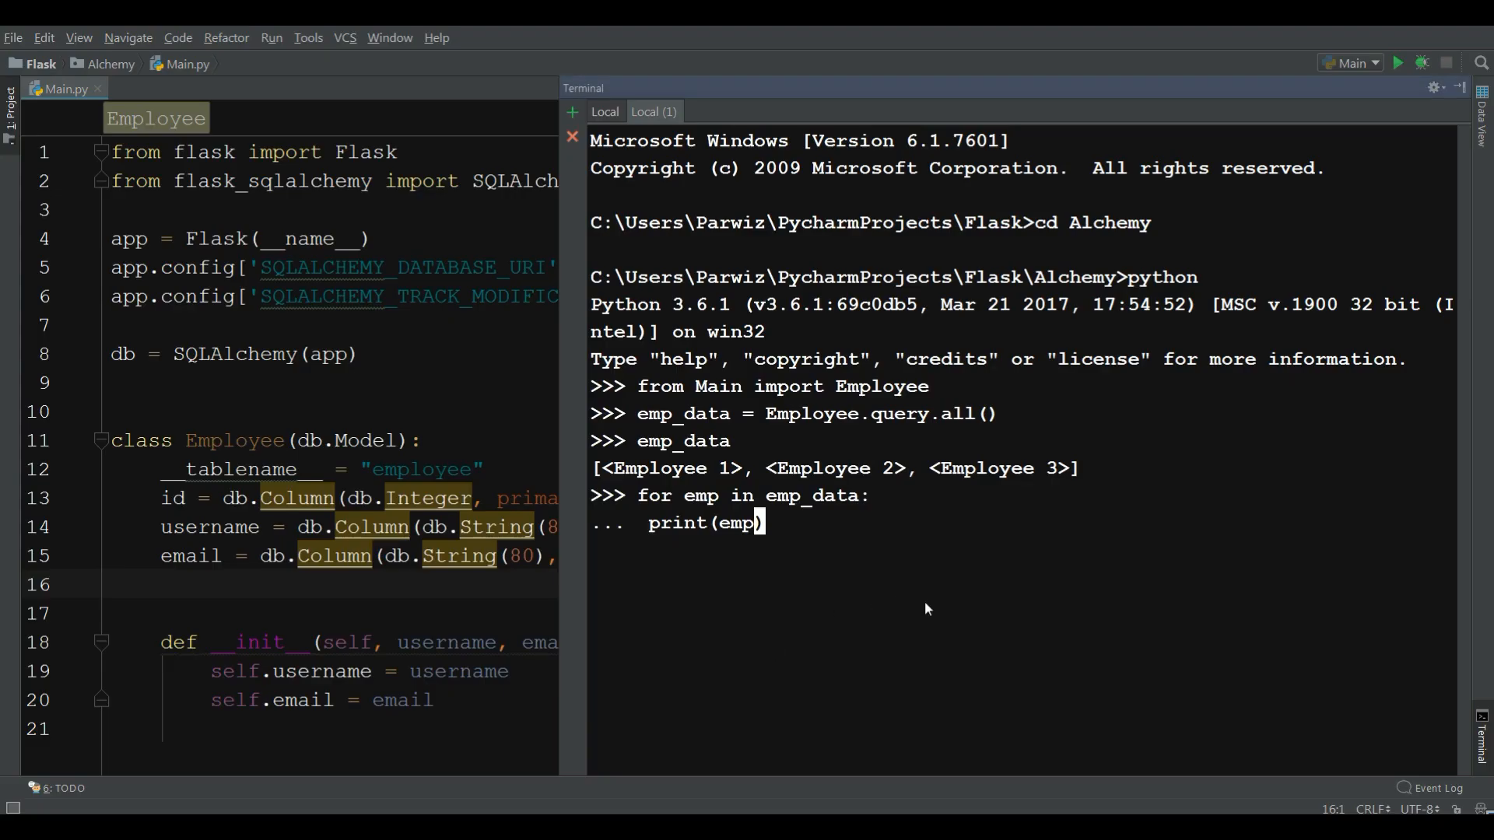
type(".use")
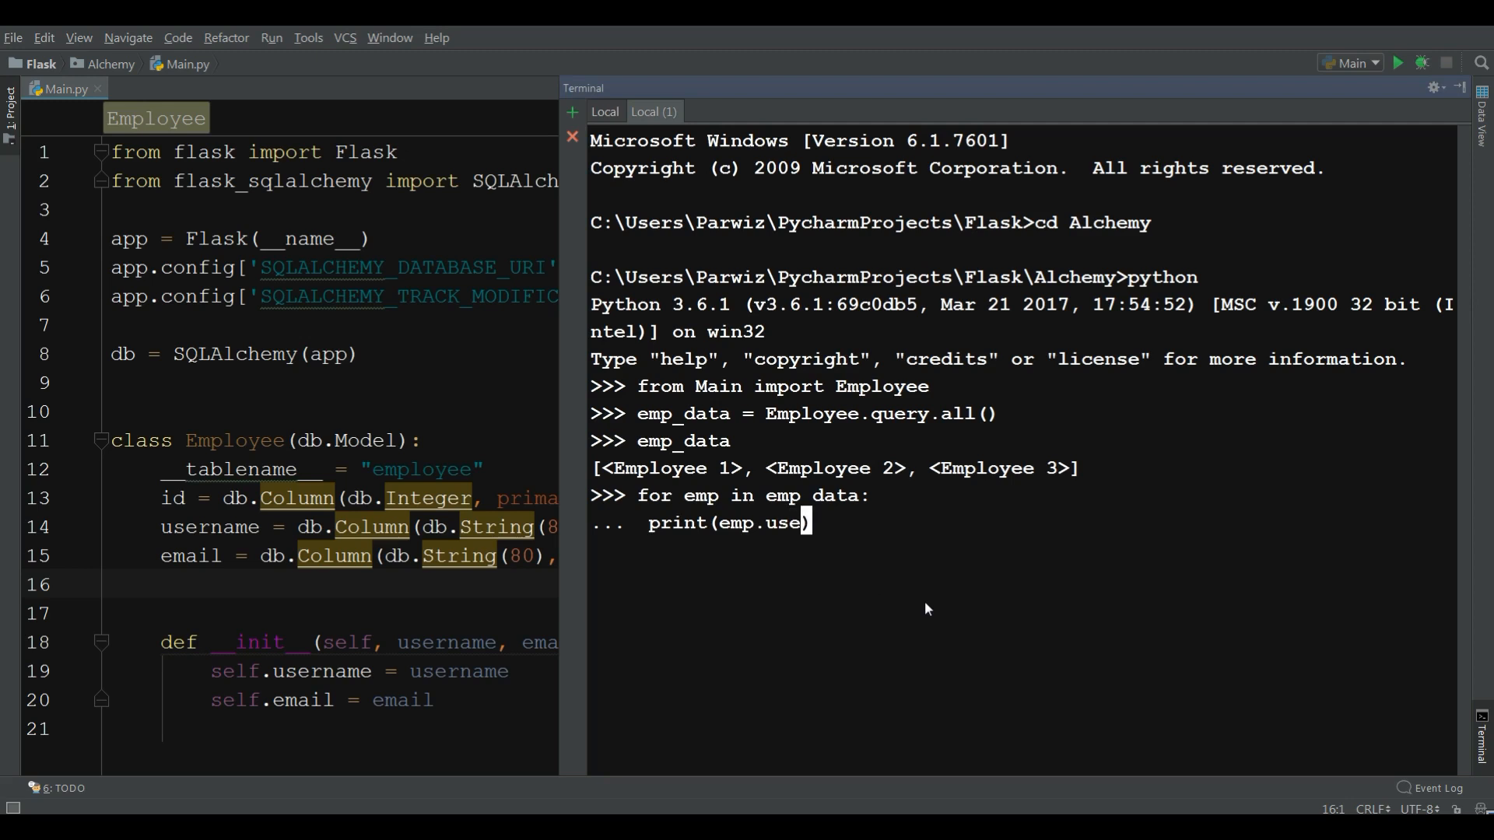
key("Enter")
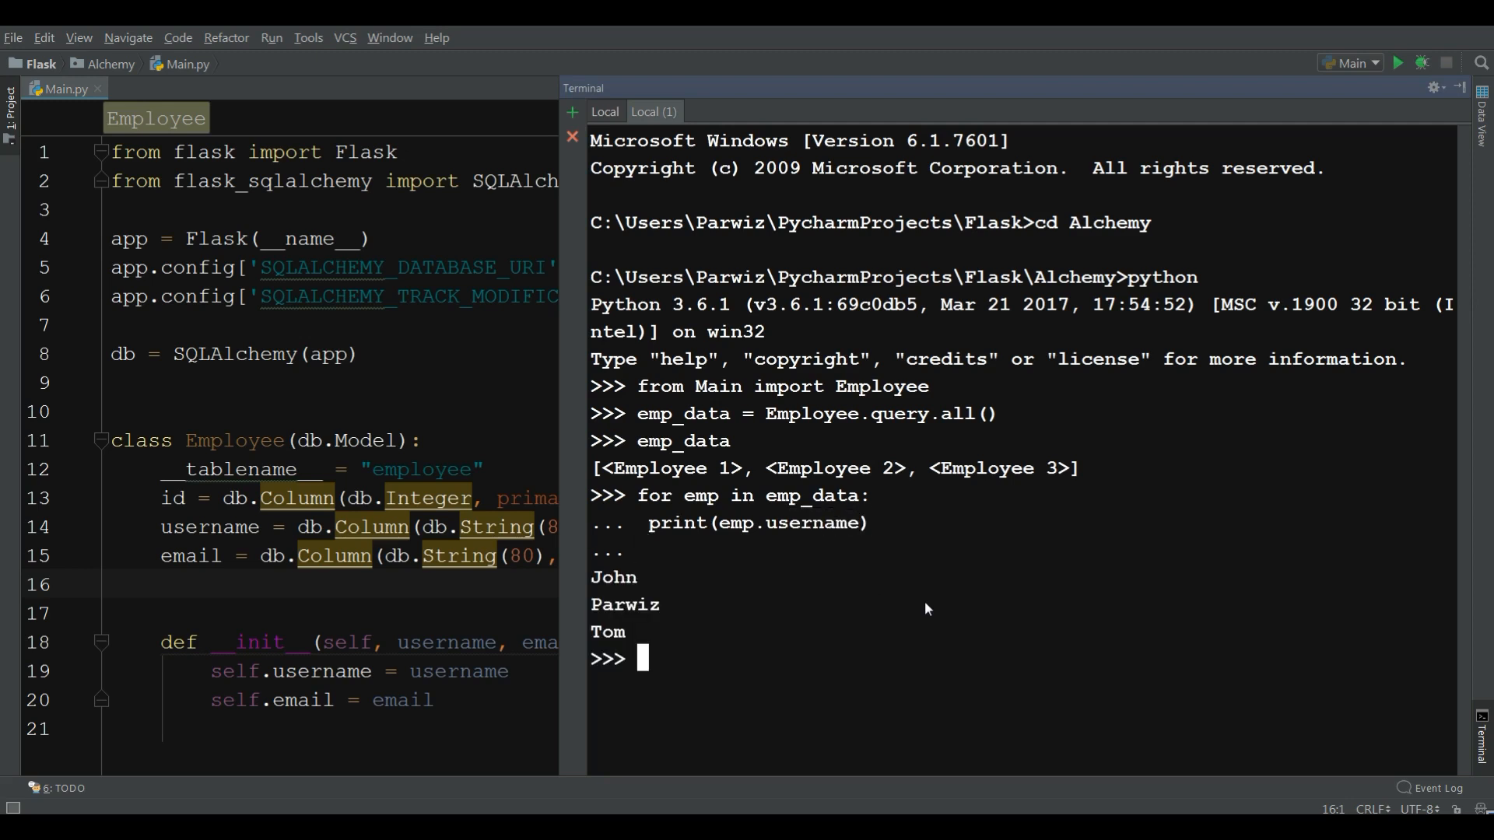
mouse_move(614, 632)
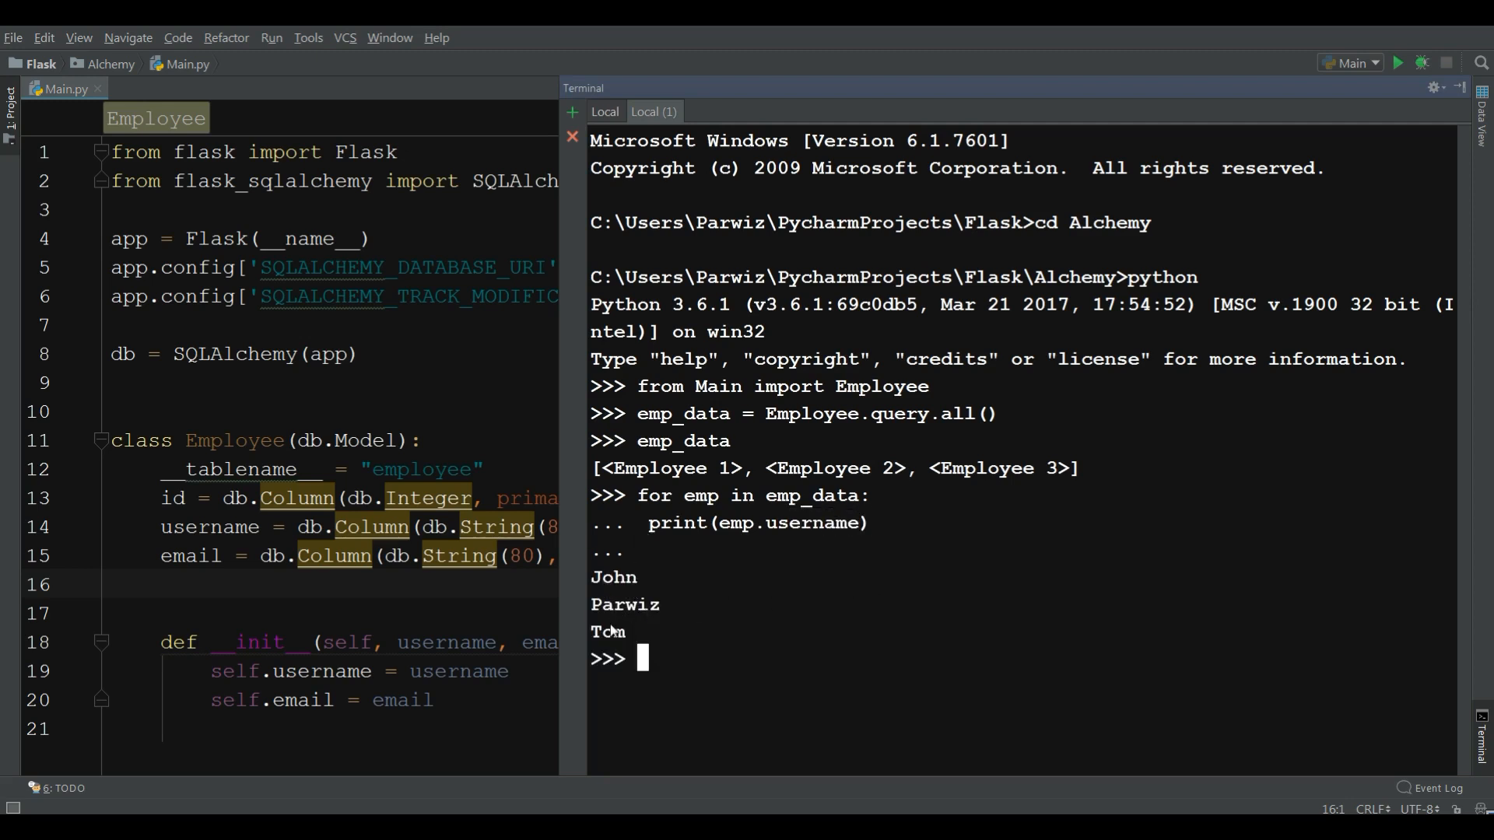
mouse_move(918, 602)
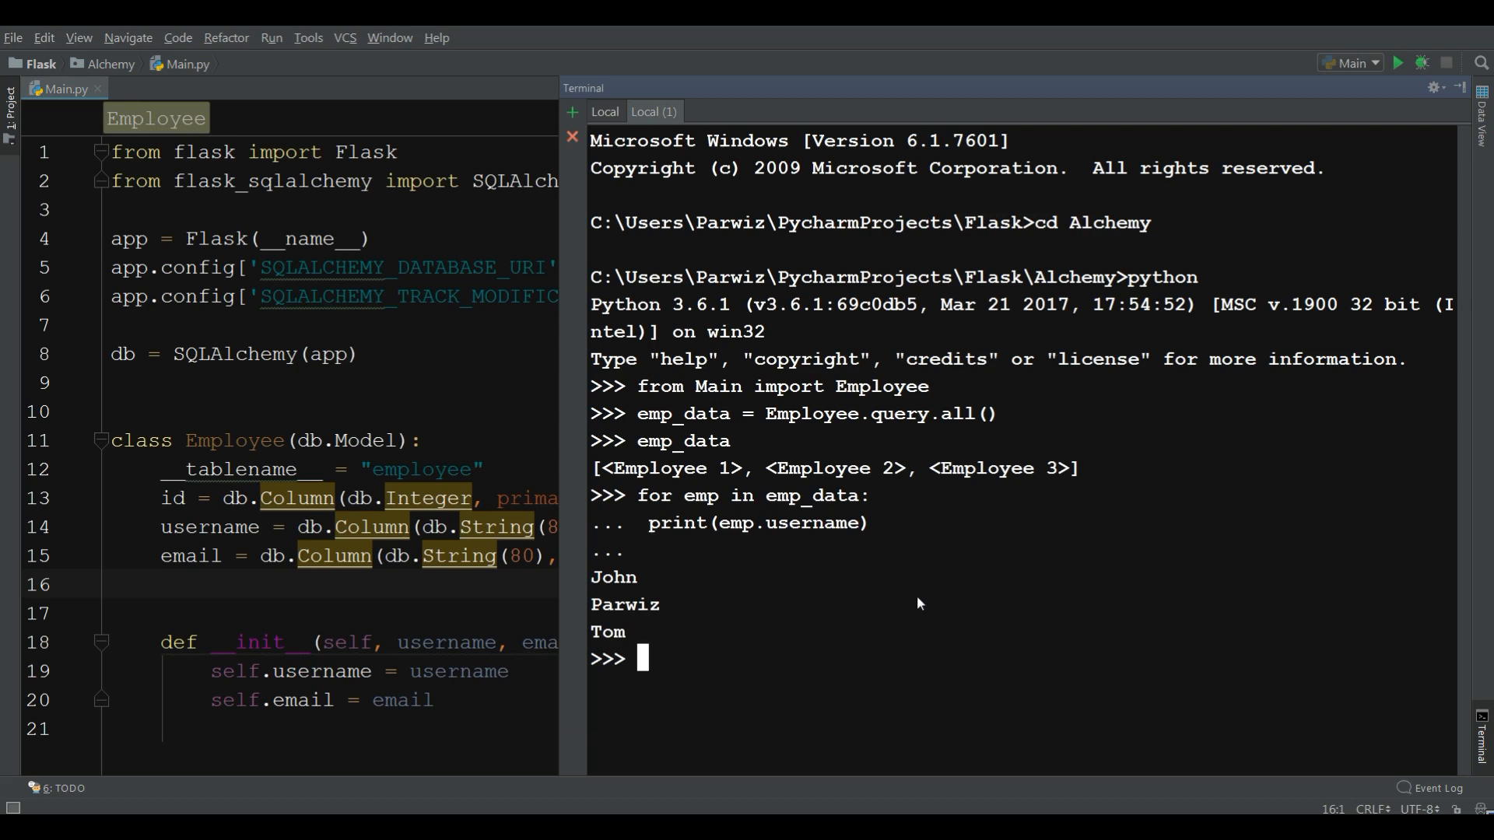
Loop over emp_data printing emp.email for all three employees.
type("fo")
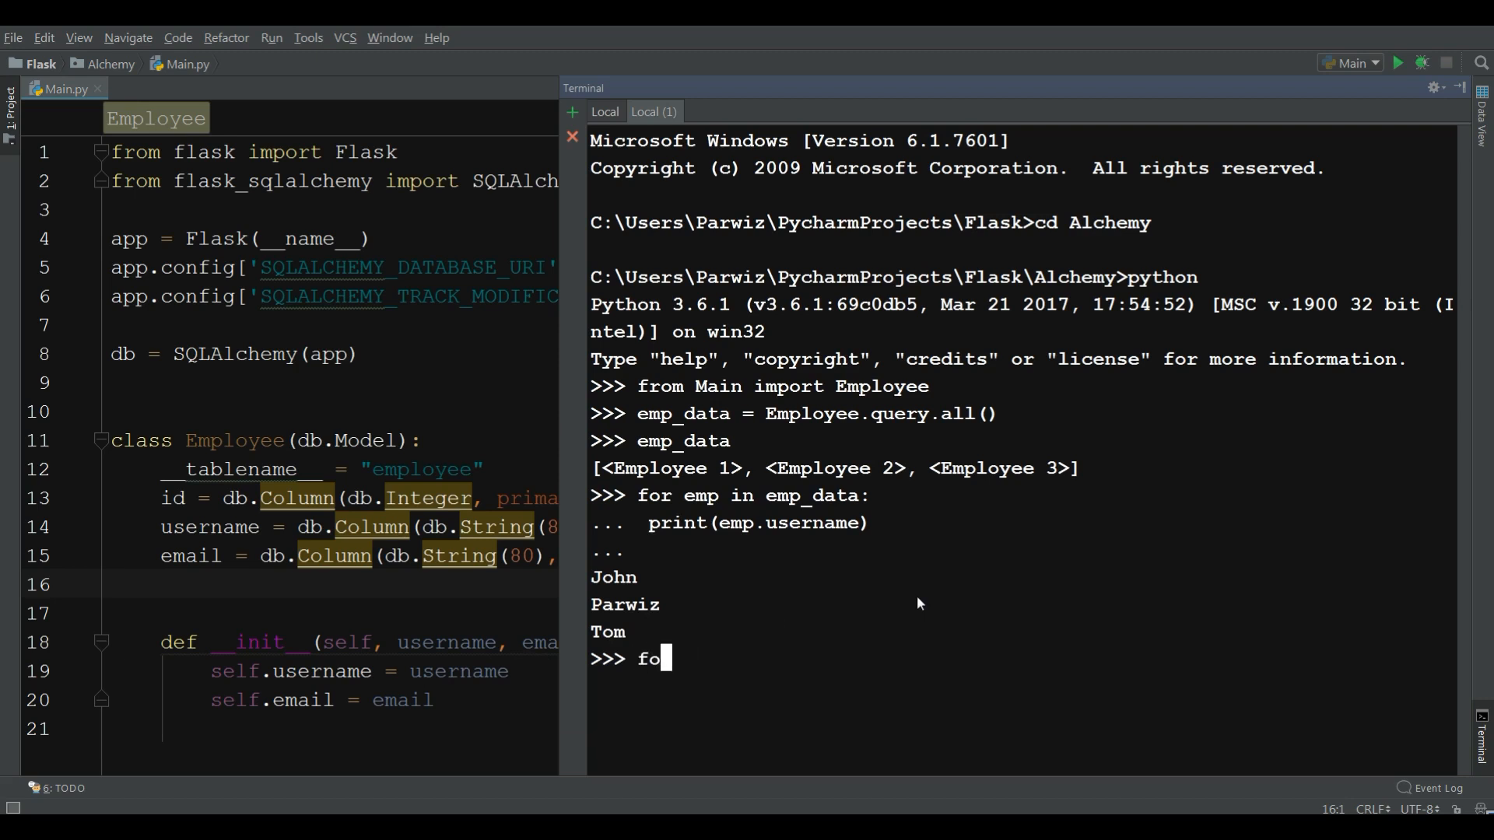
key("Backspace")
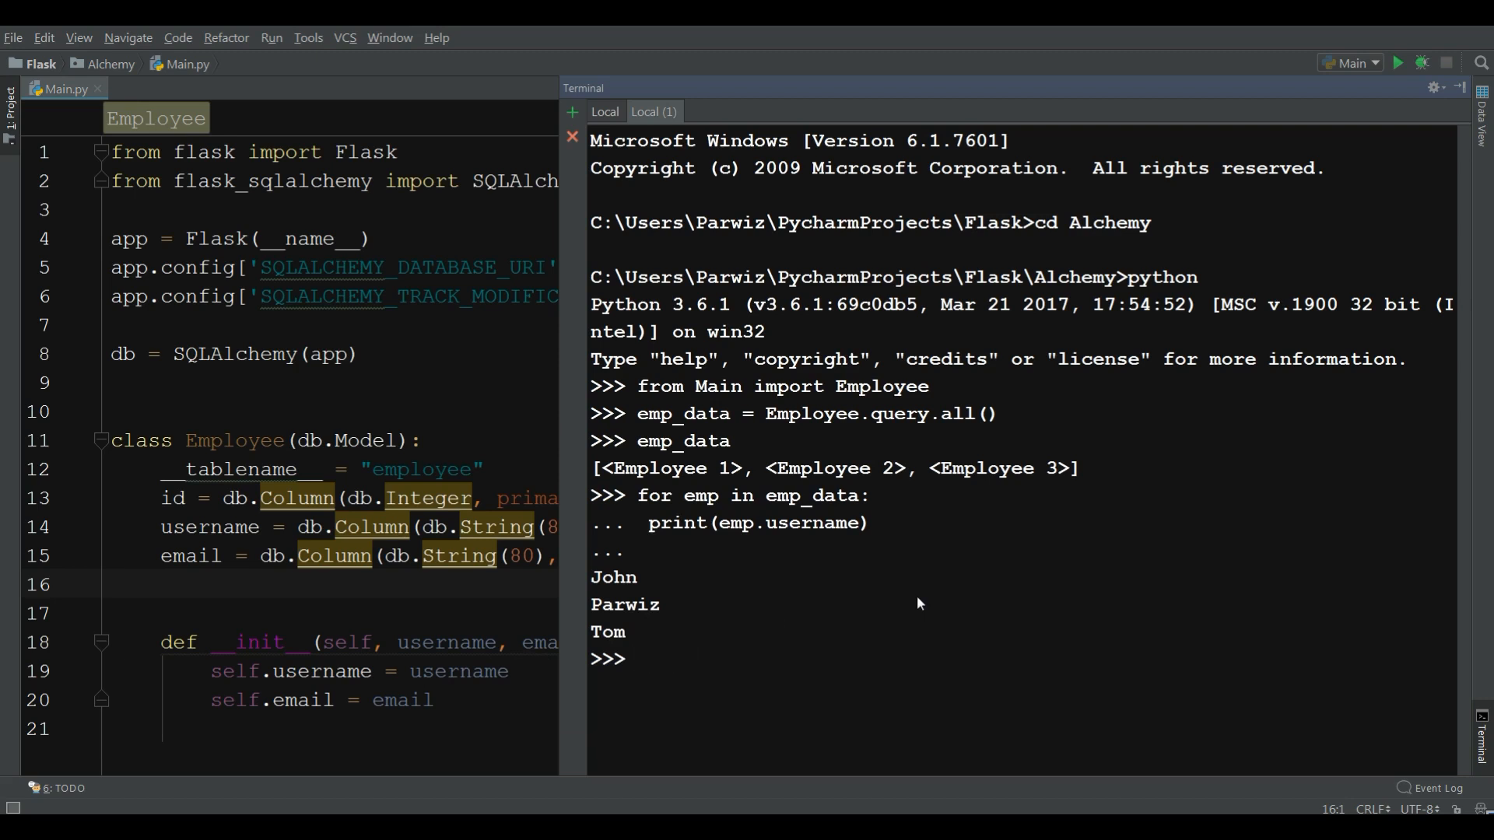
type("for")
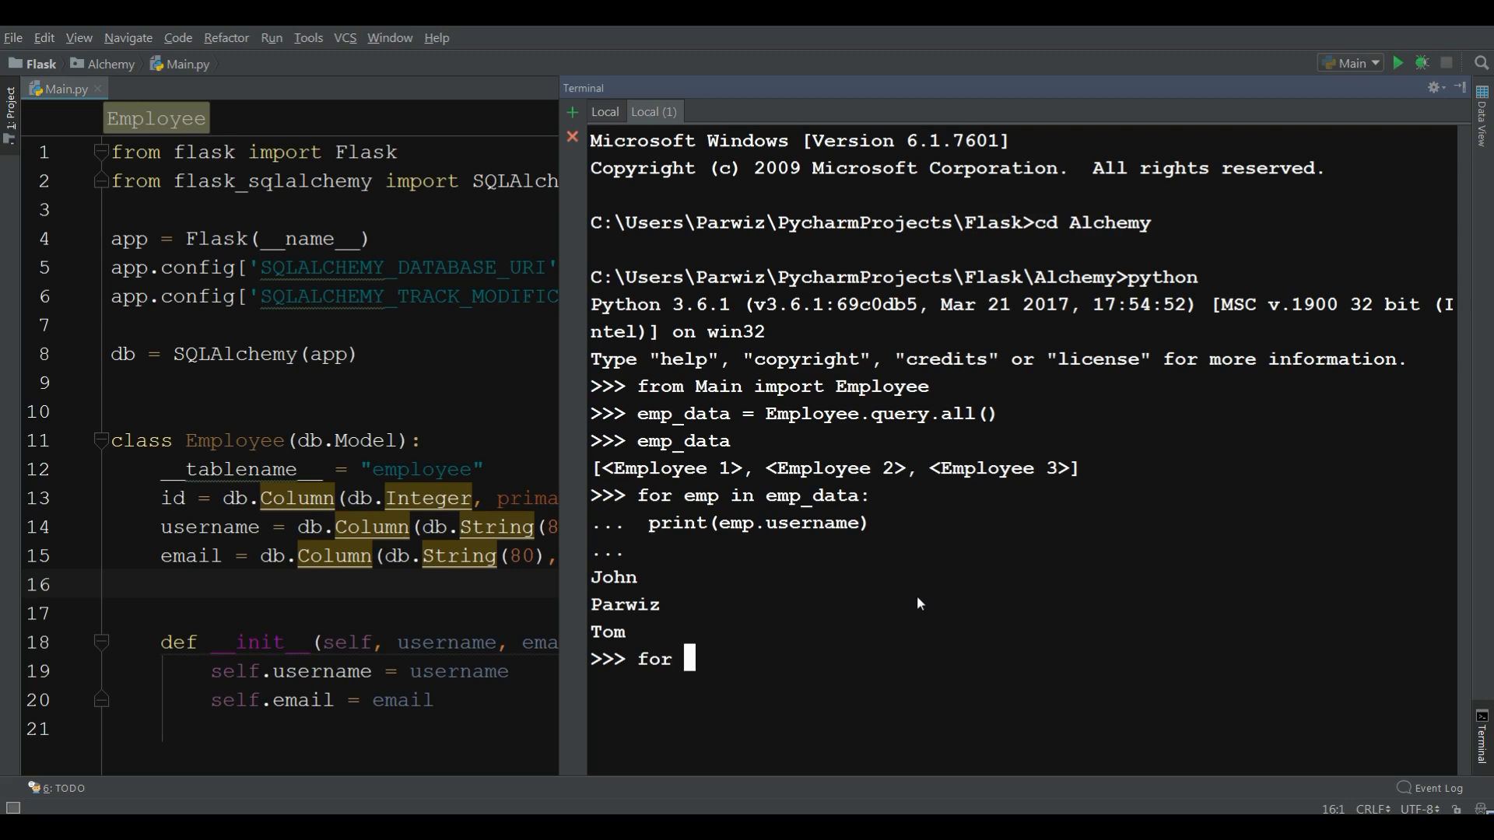
type("emp in")
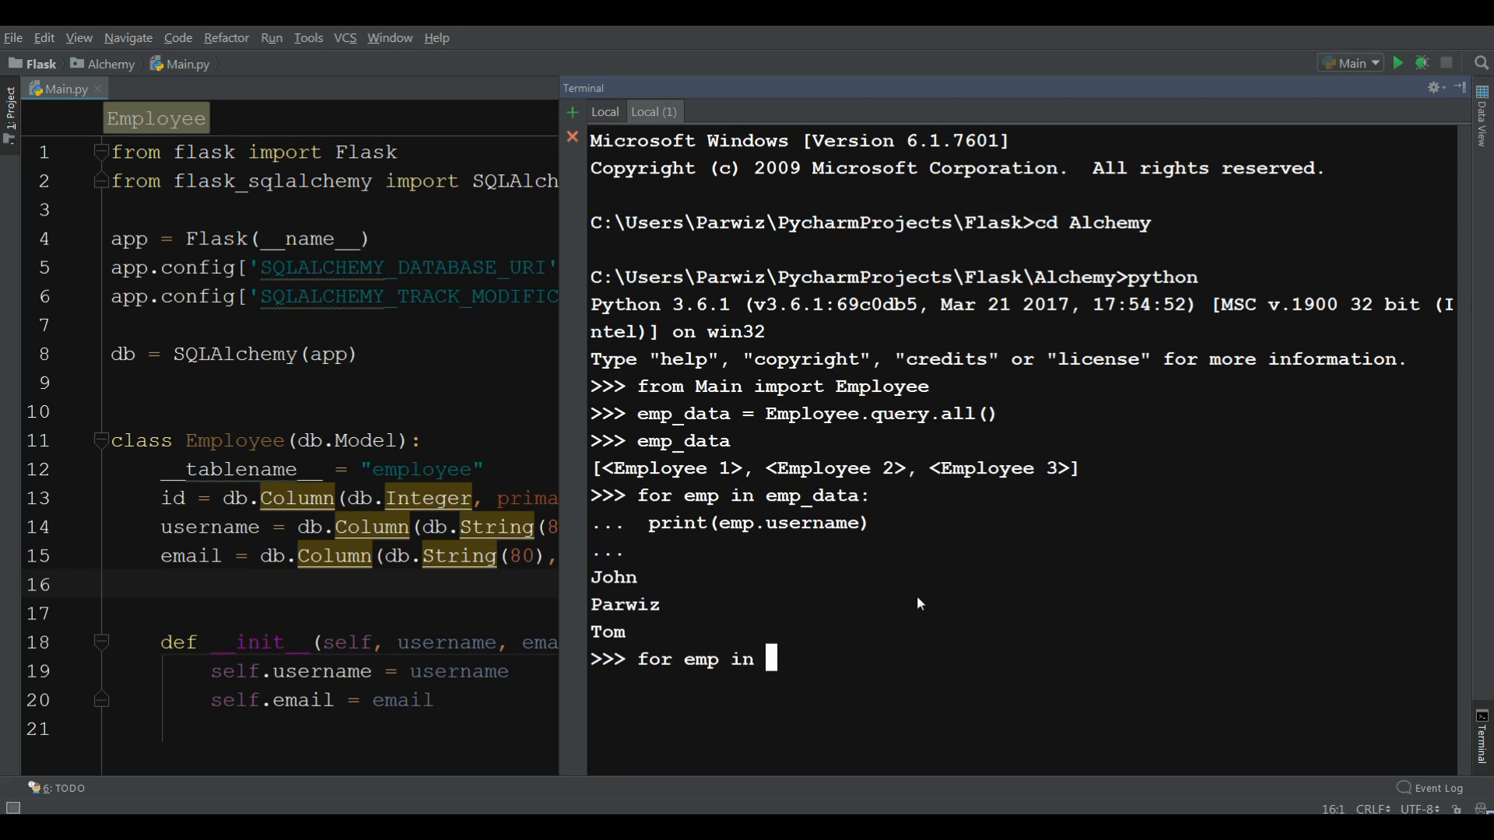
type("emp_data:")
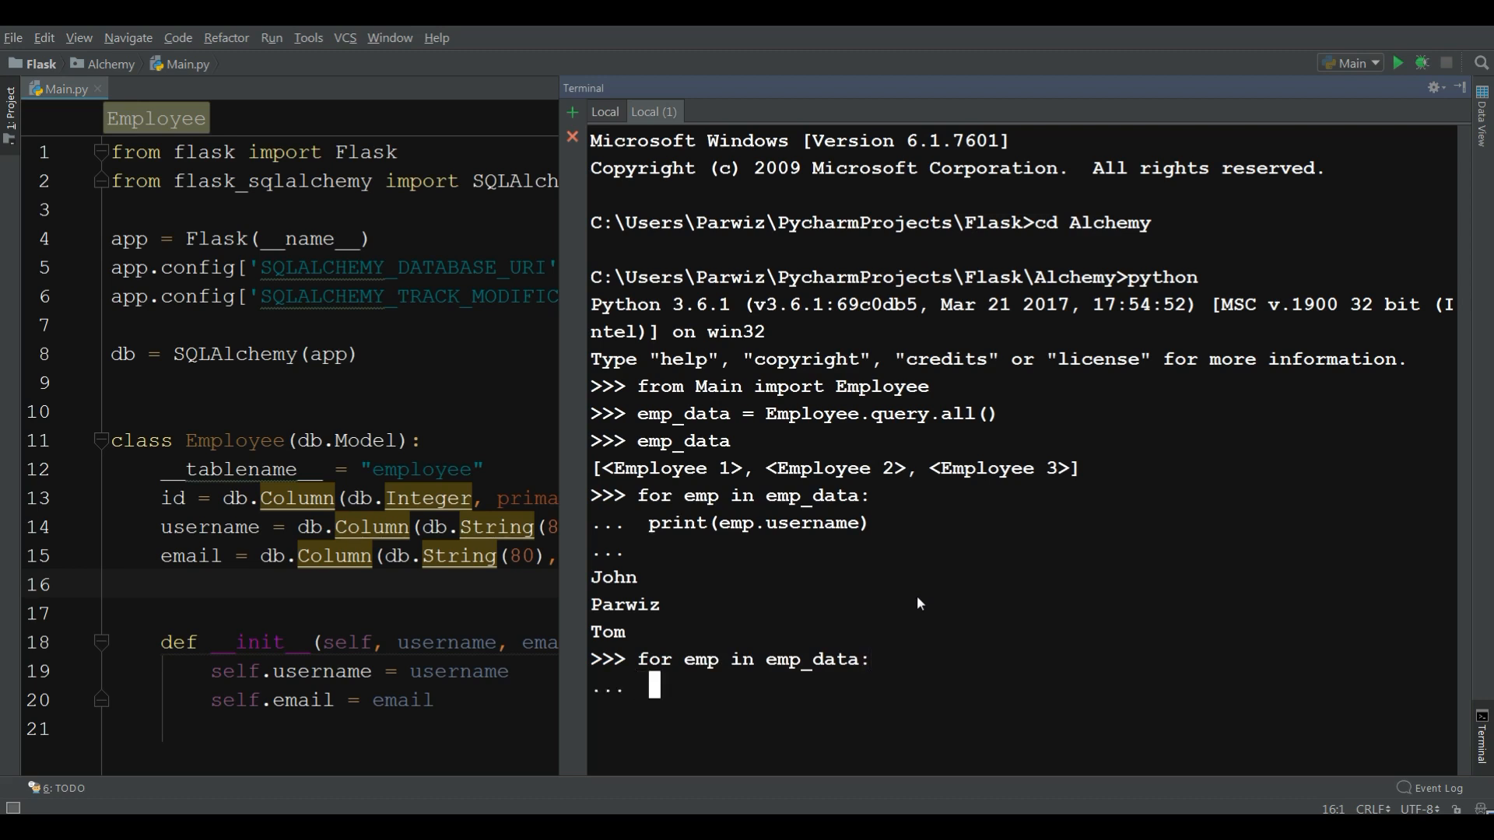
type("print")
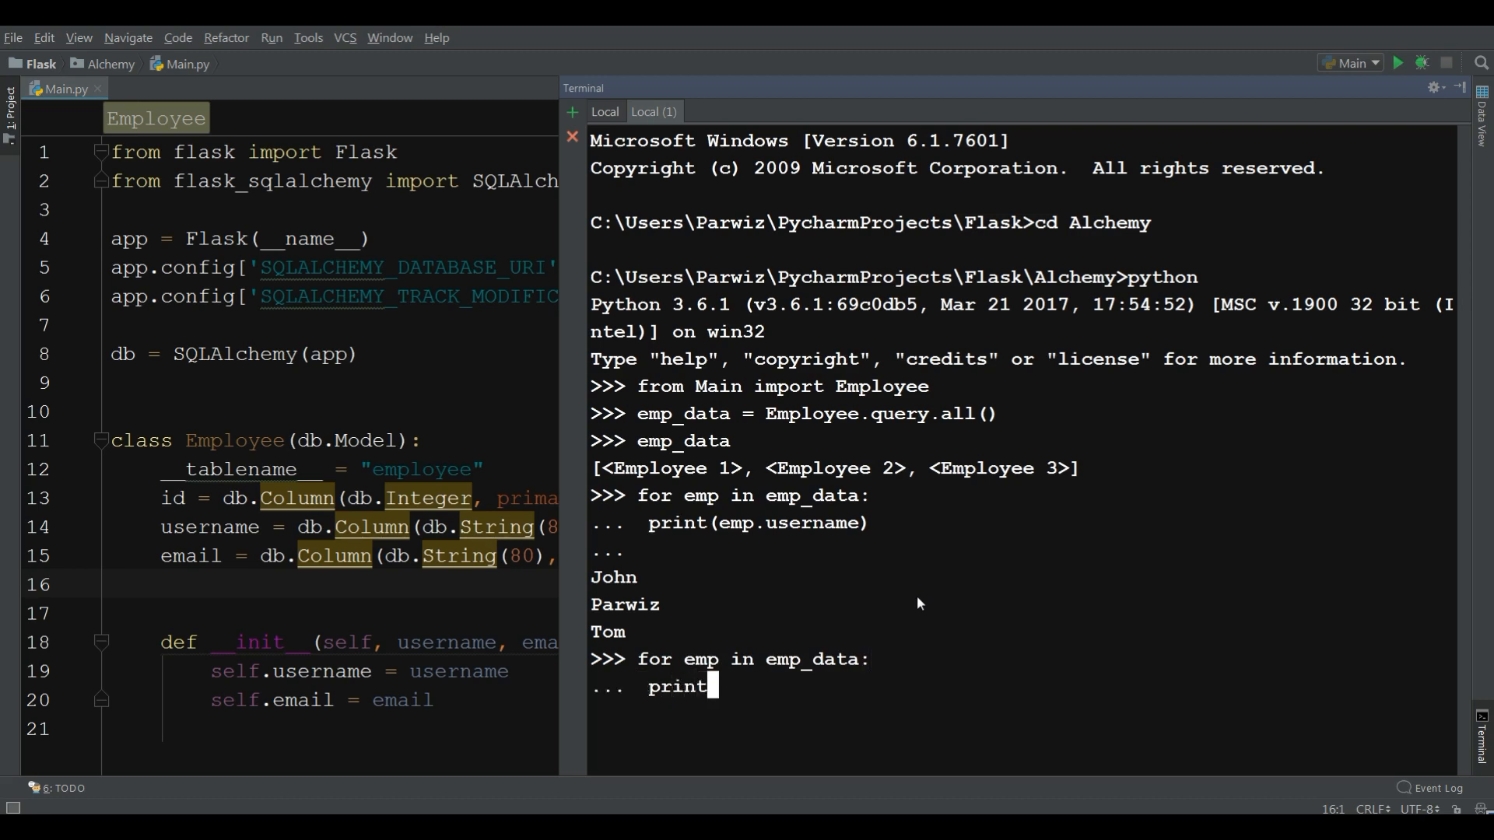
type("()")
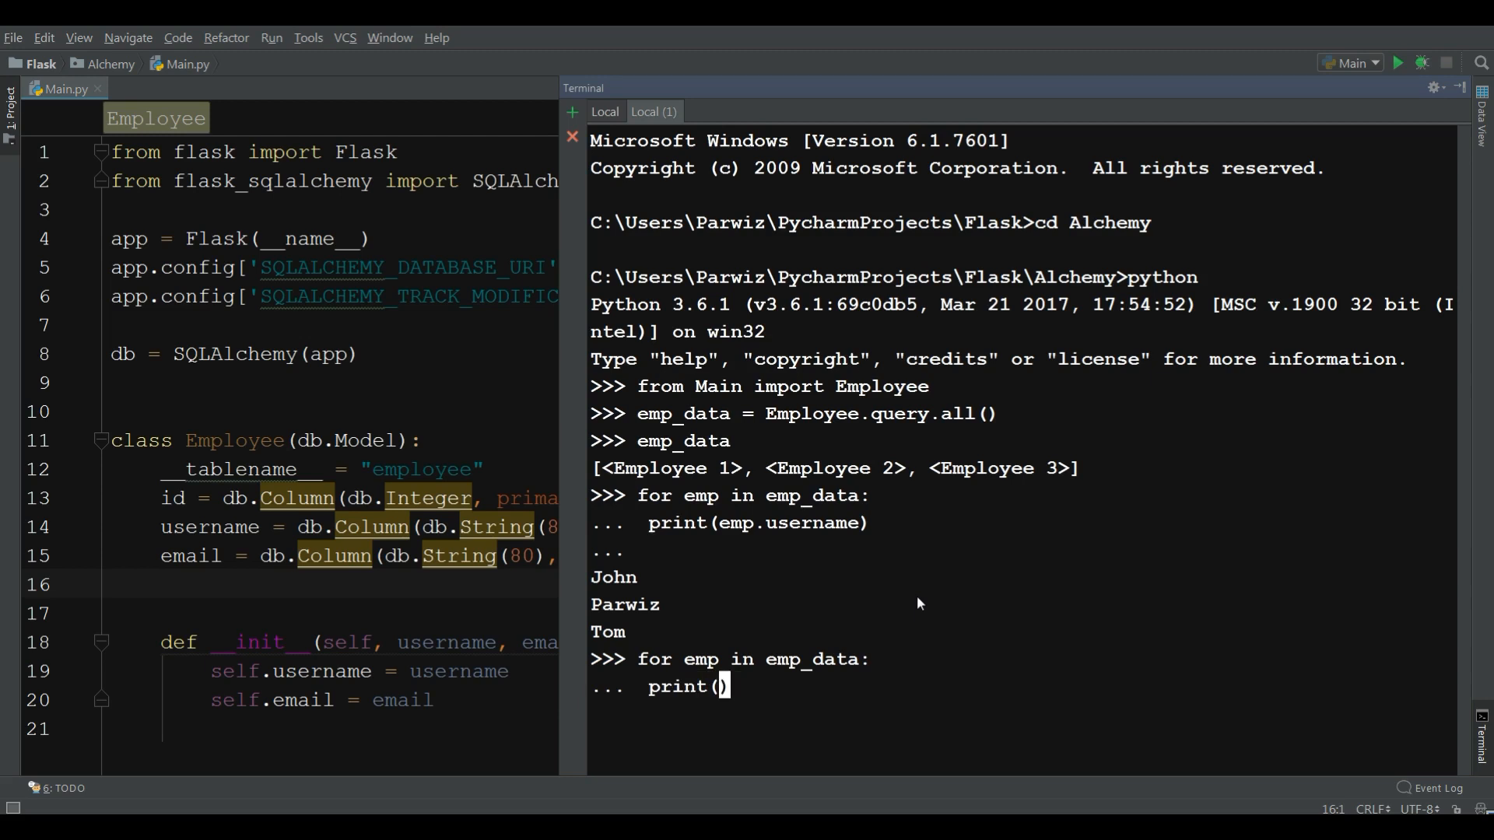
type("emp.em")
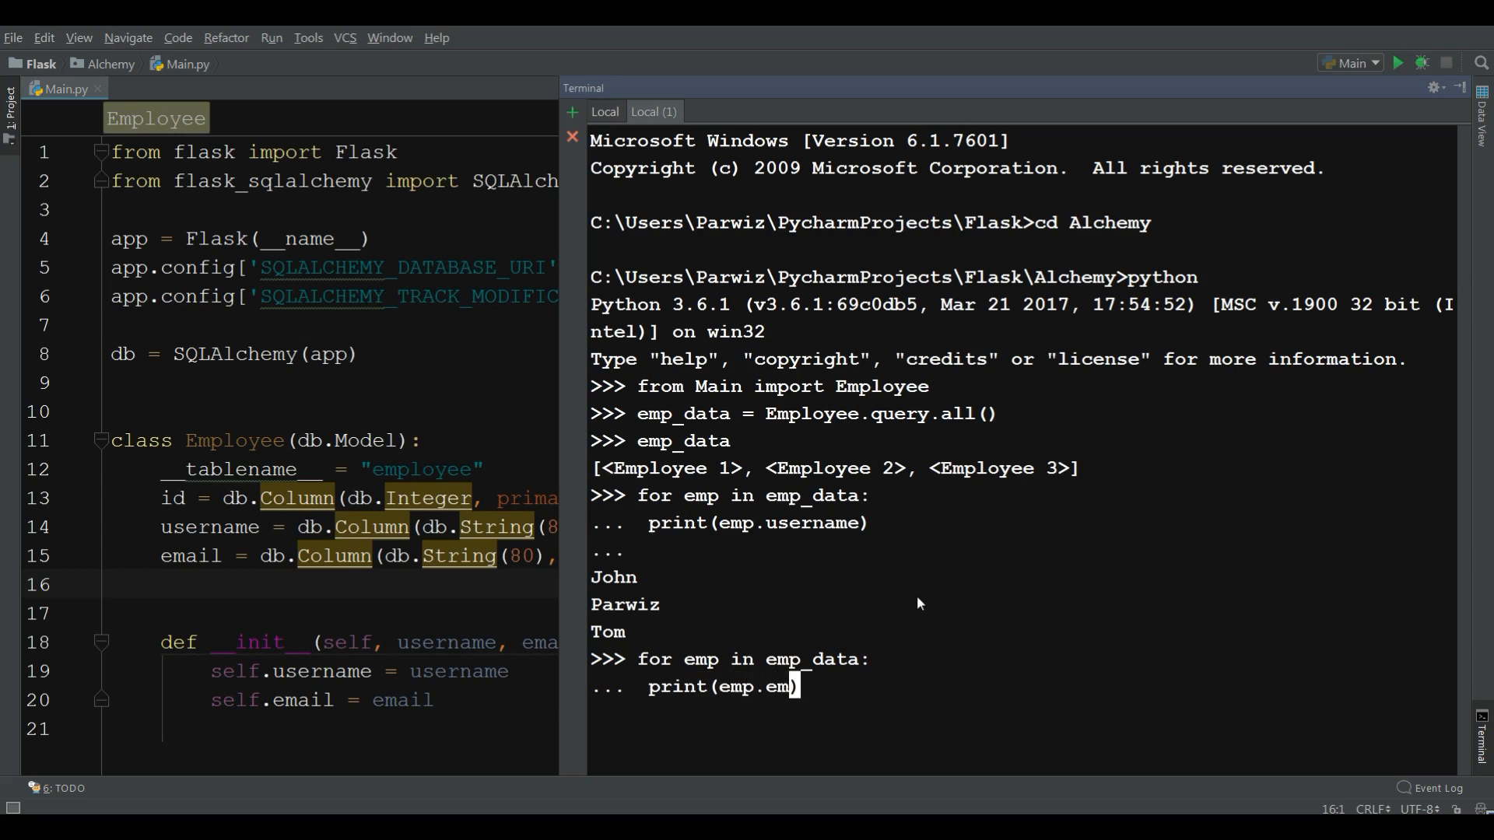
type("ail")
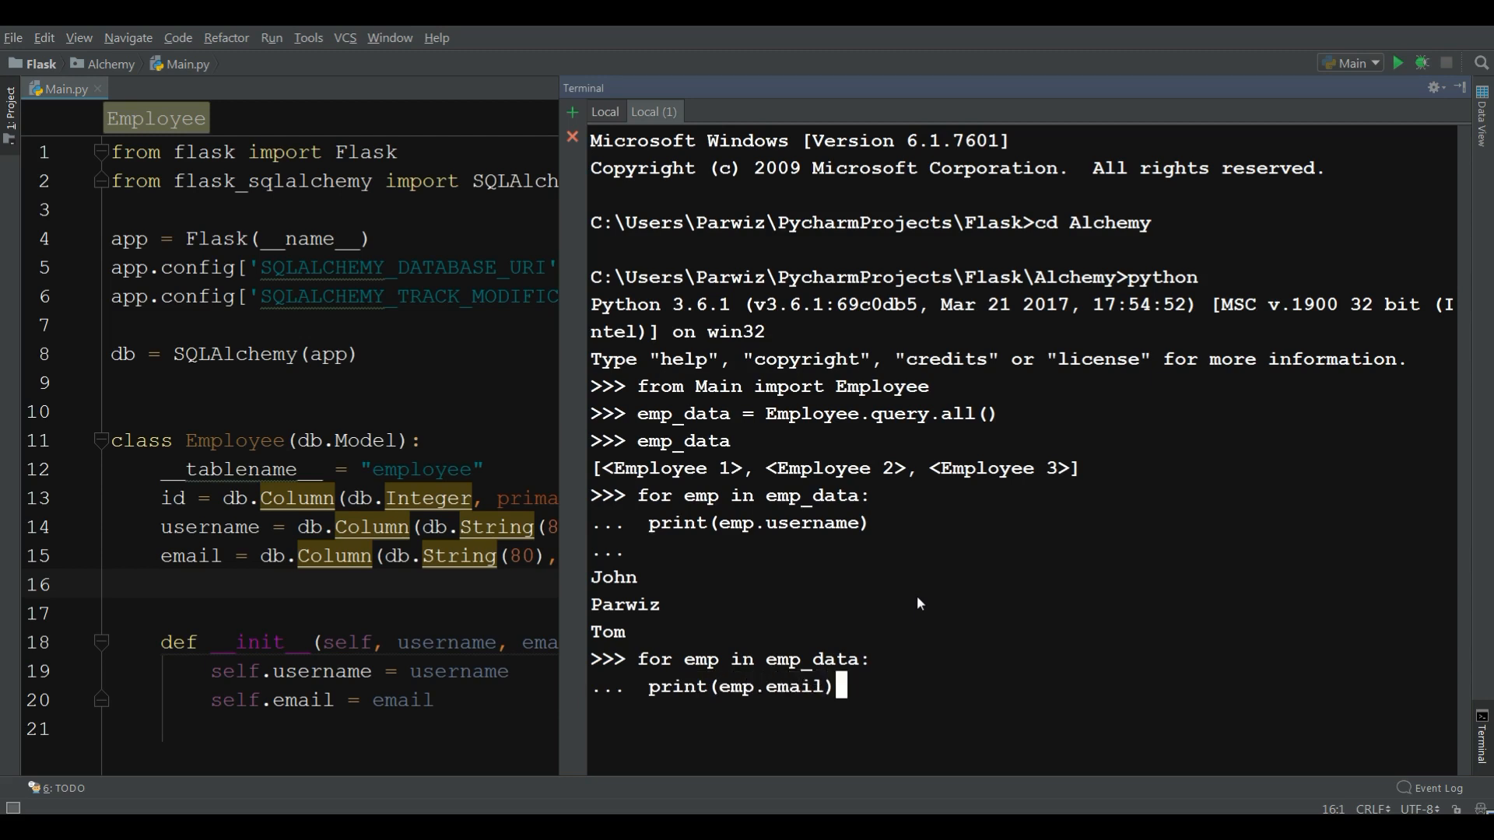
key("enter")
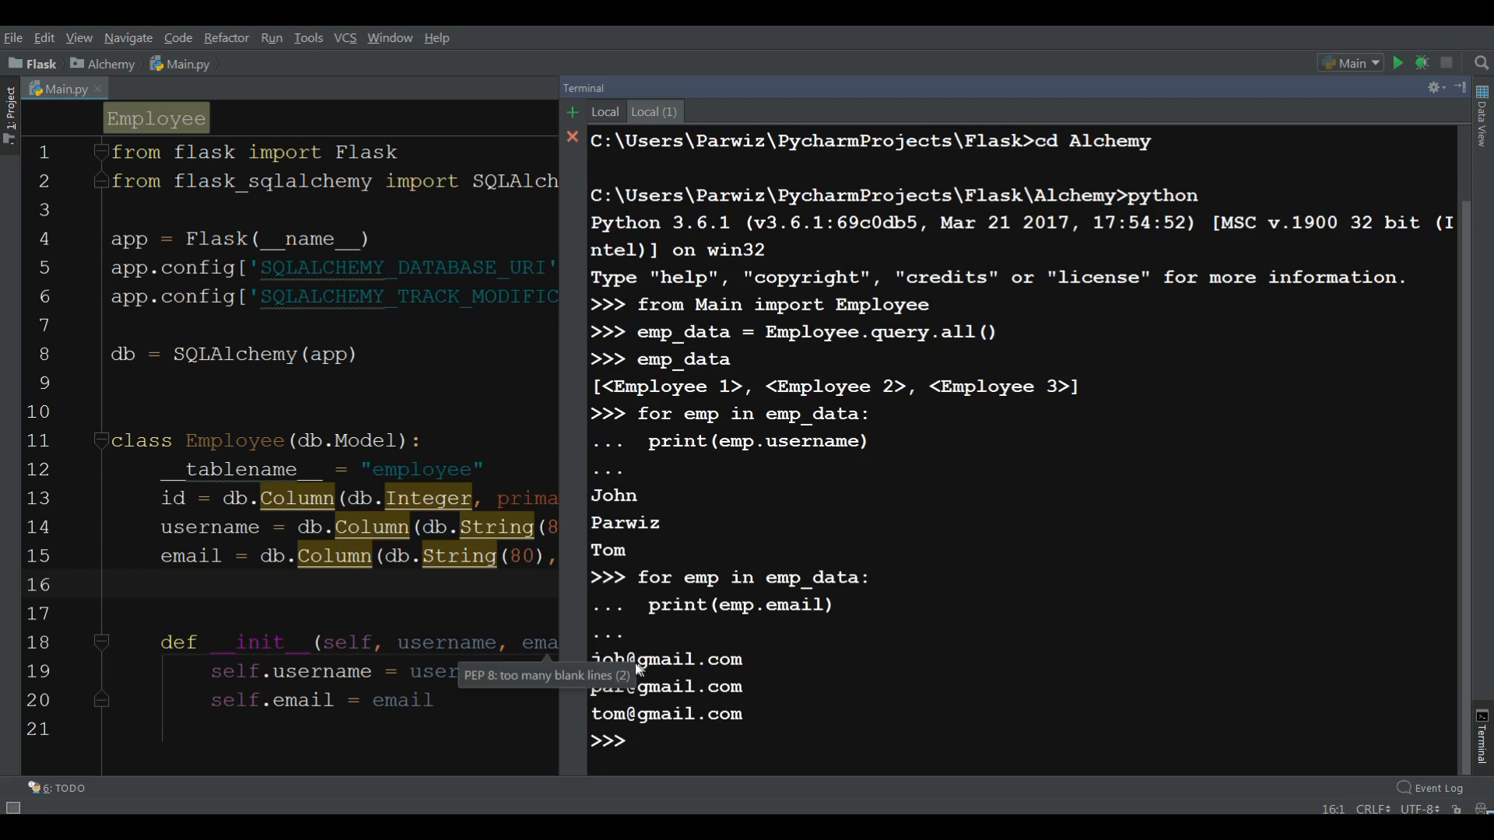